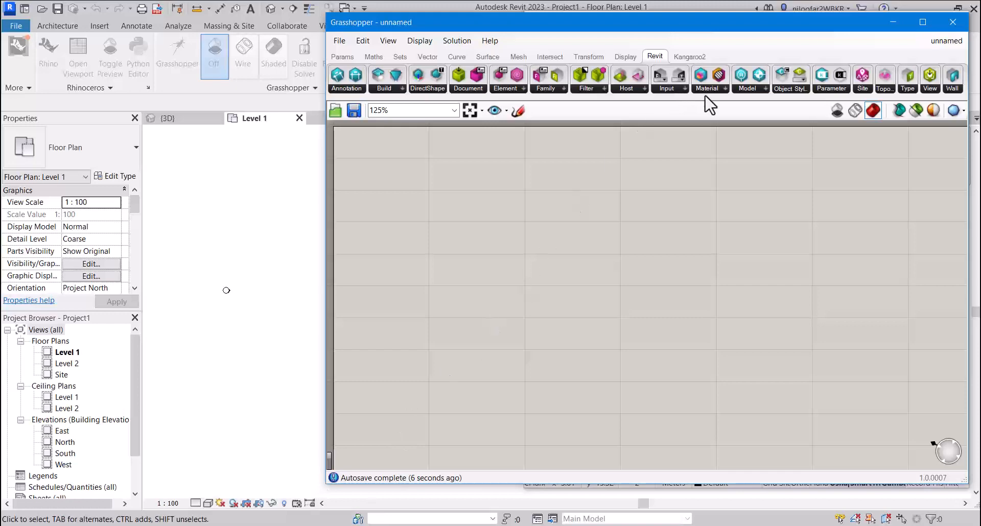
{"action": "mouse_move", "coordinate": [724, 138]}
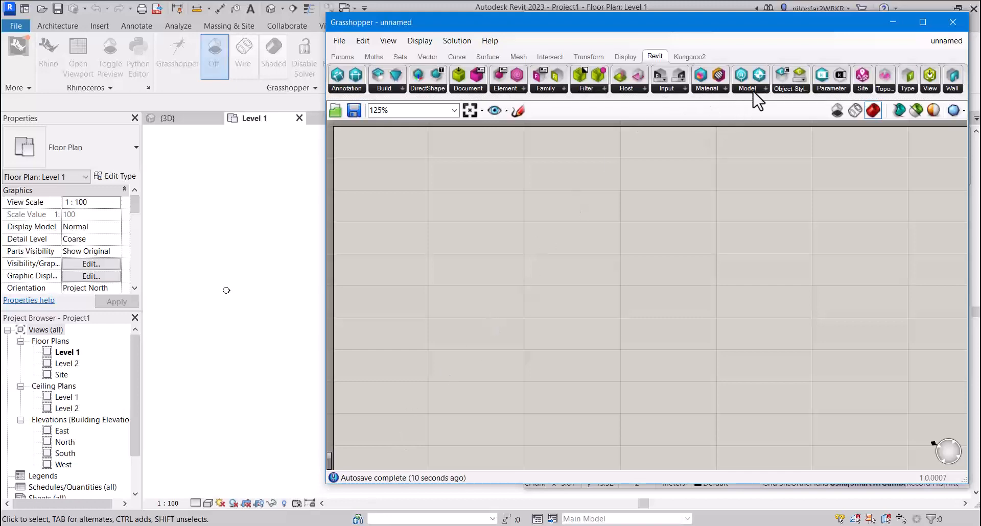
Show the Revit Model component list with Add Grid and Add Level.
{"action": "left_click", "coordinate": [747, 79]}
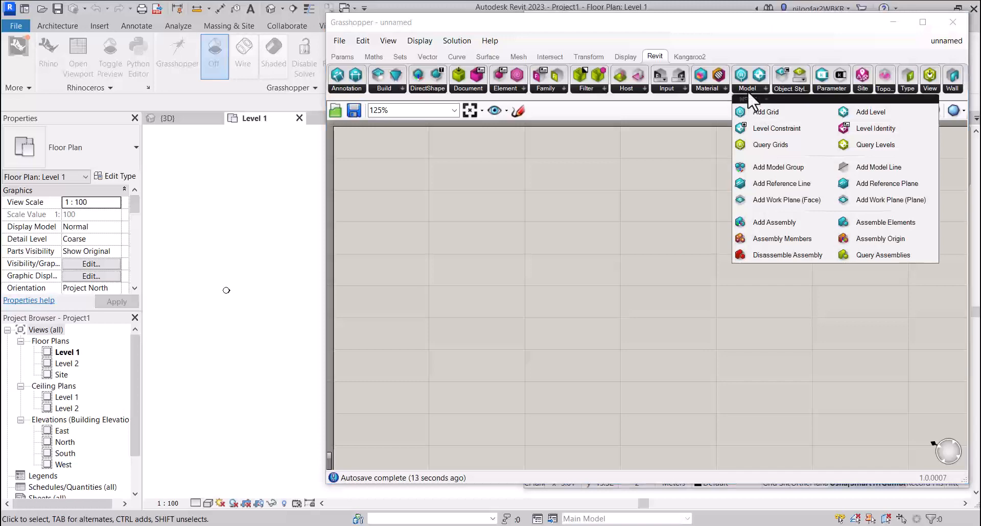
{"action": "mouse_move", "coordinate": [766, 113]}
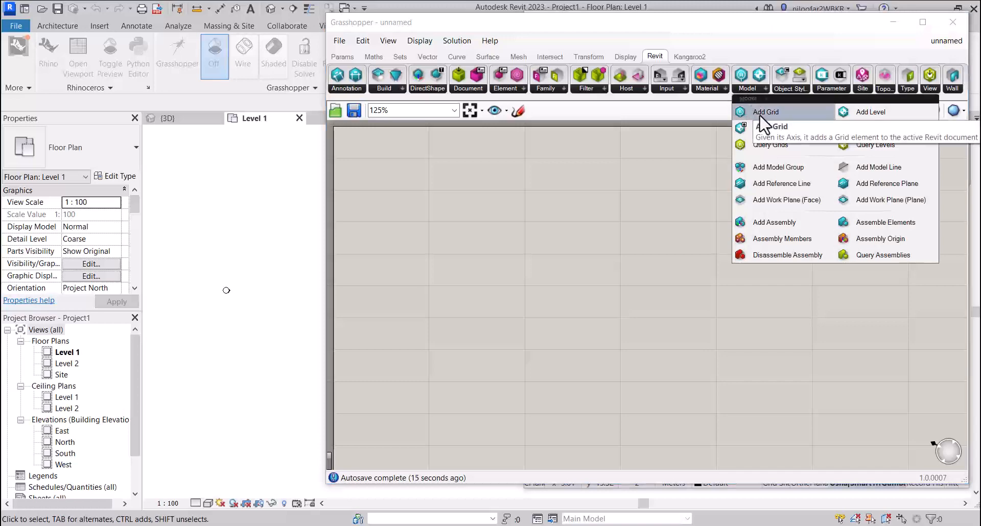
{"action": "mouse_move", "coordinate": [785, 122]}
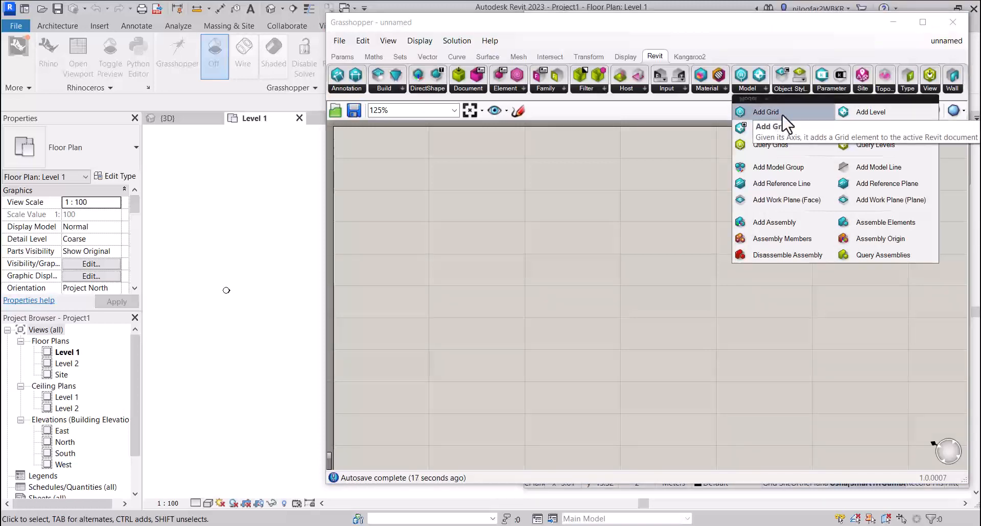
{"action": "mouse_move", "coordinate": [870, 111]}
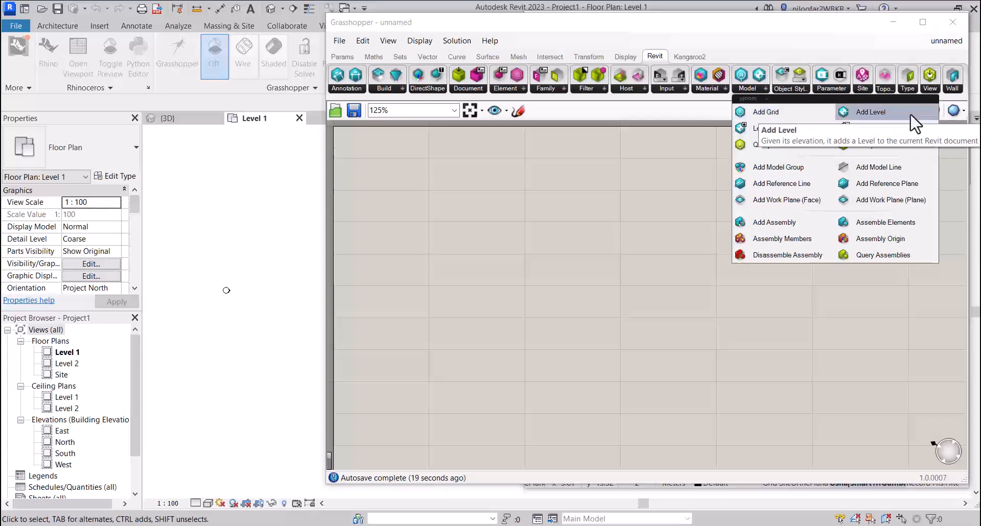
{"action": "mouse_move", "coordinate": [802, 196]}
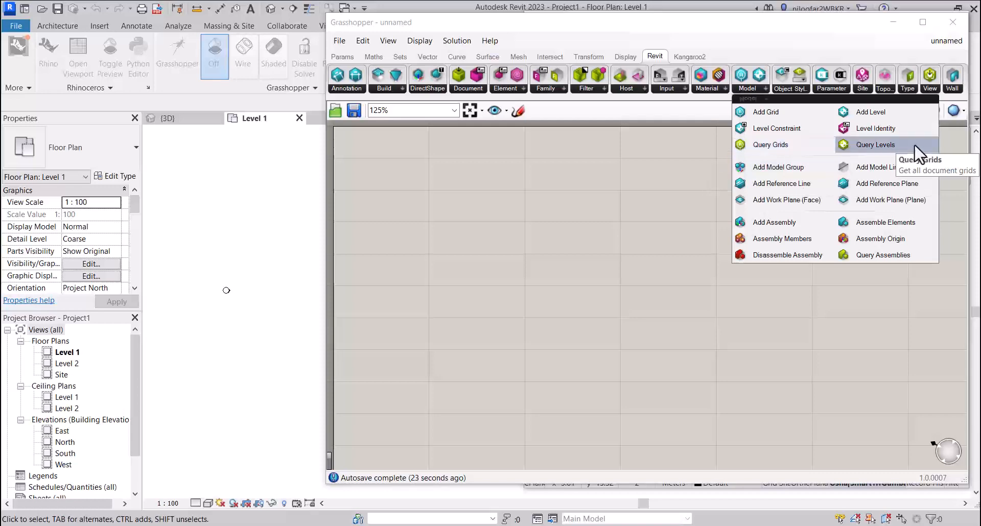
{"action": "mouse_move", "coordinate": [871, 112]}
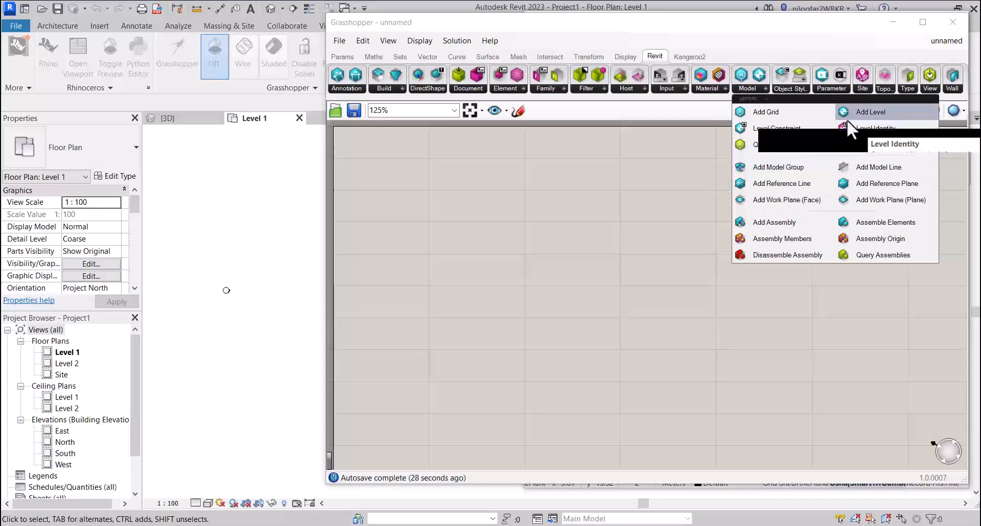
{"action": "mouse_move", "coordinate": [870, 112]}
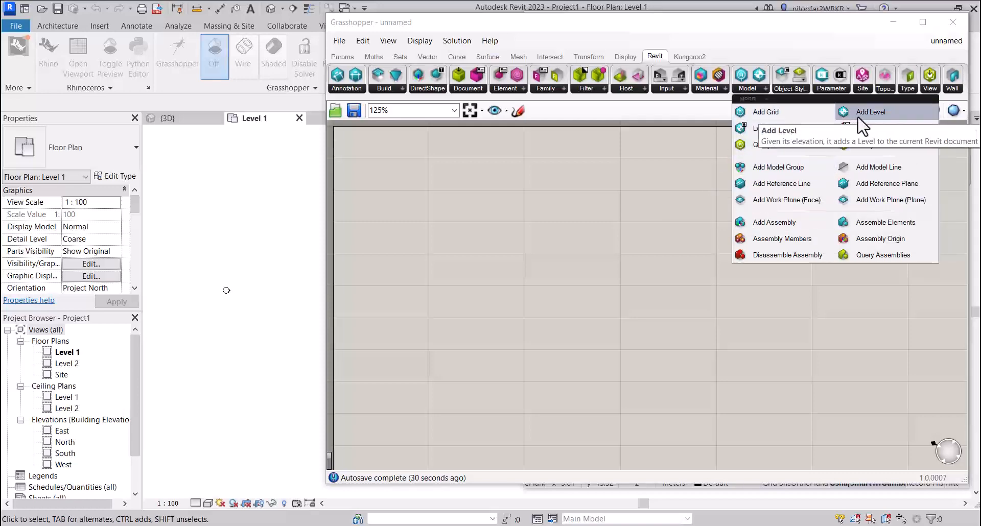
{"action": "mouse_move", "coordinate": [766, 111]}
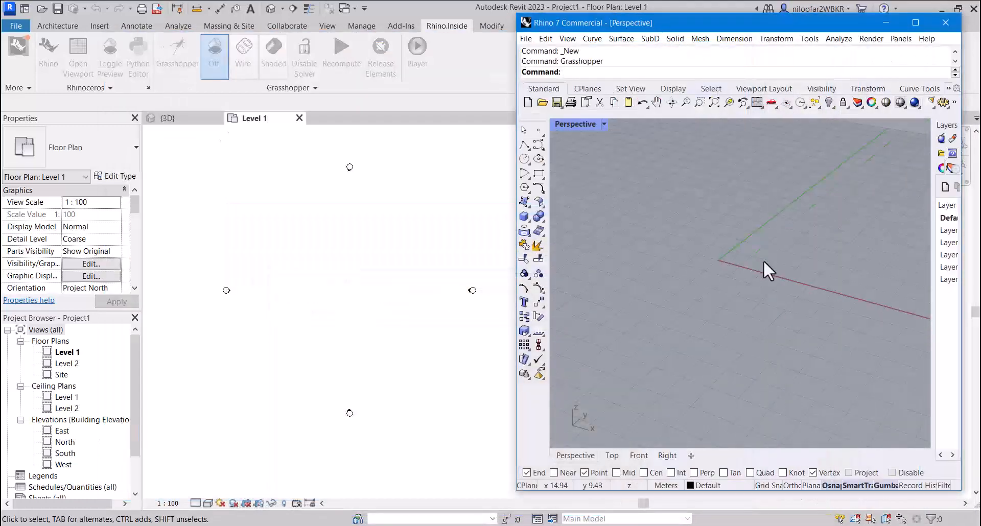
Switch the Rhino viewport to the Top view of the empty metre-unit model.
{"action": "left_click", "coordinate": [611, 455]}
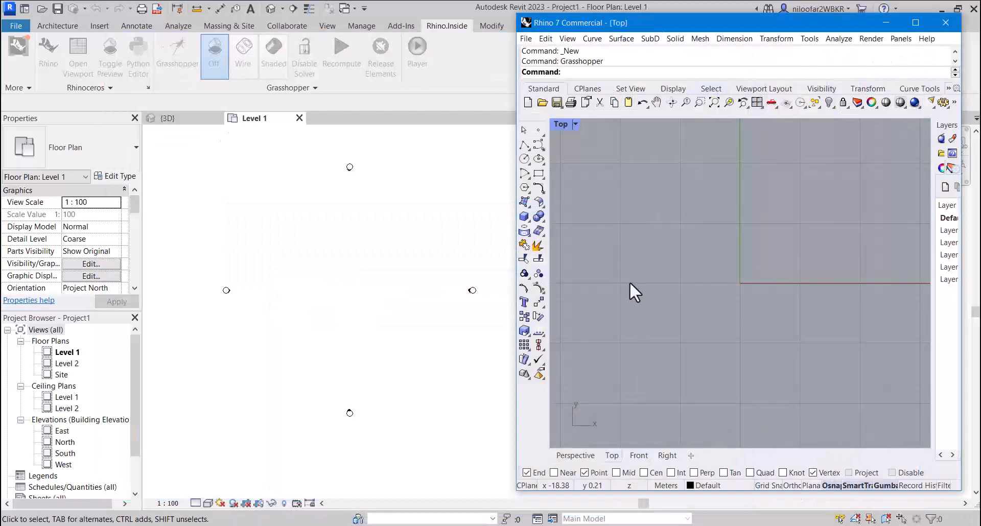
{"action": "mouse_move", "coordinate": [631, 279]}
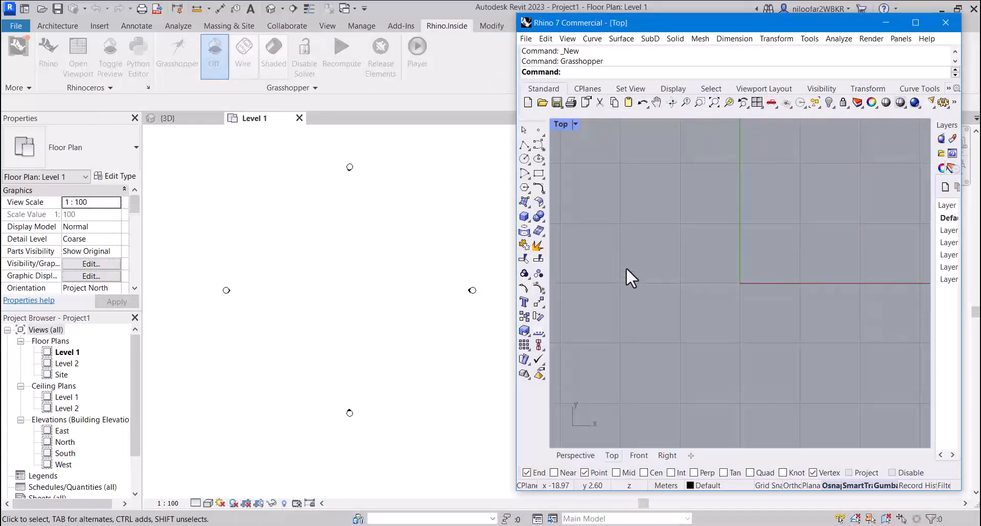
{"action": "mouse_move", "coordinate": [664, 495]}
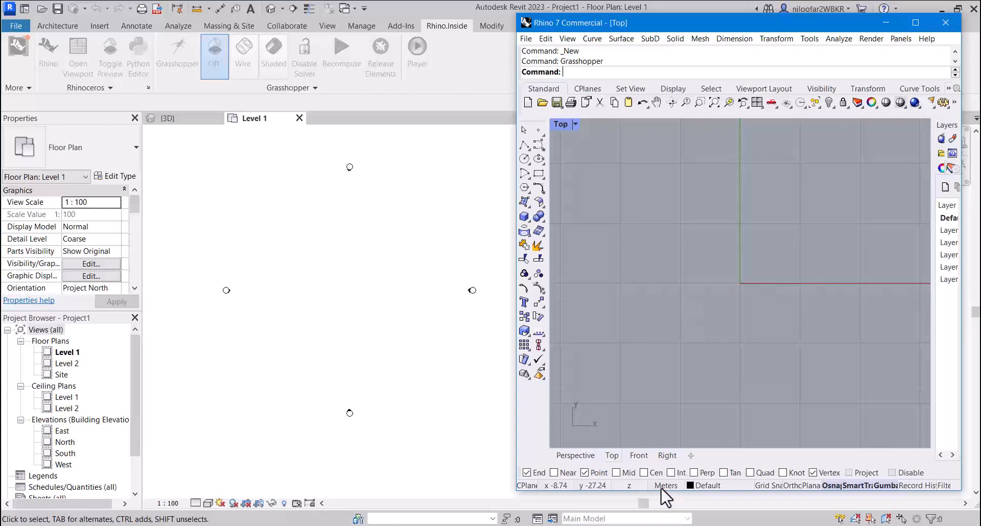
{"action": "mouse_move", "coordinate": [671, 495]}
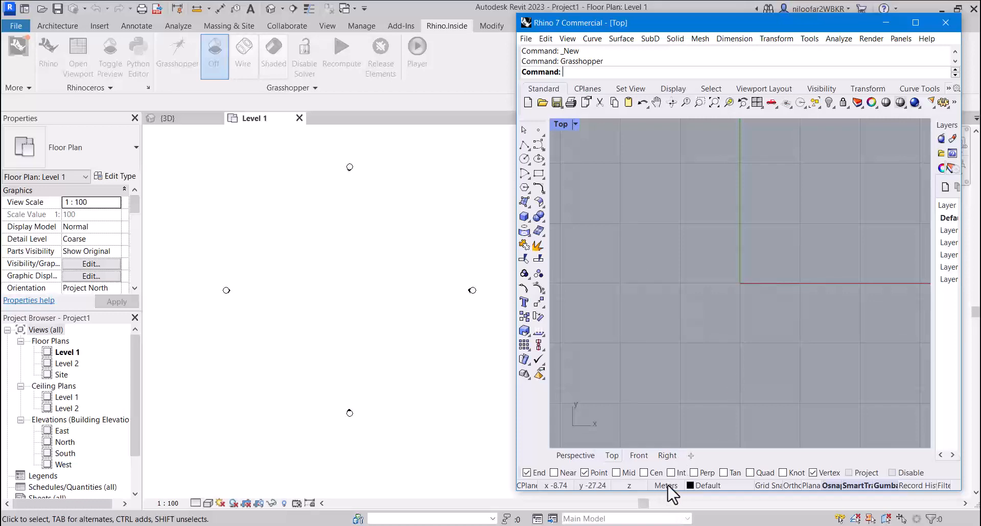
{"action": "mouse_move", "coordinate": [330, 253]}
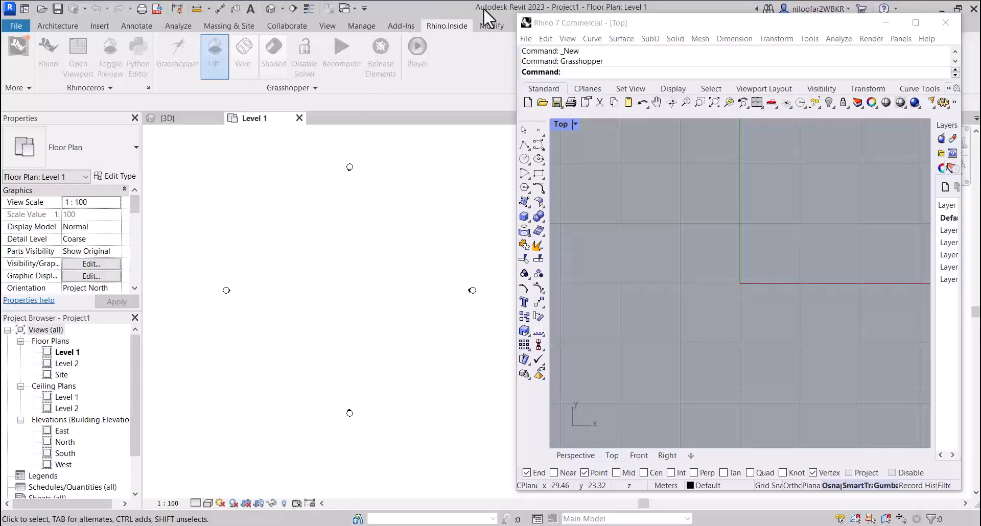
{"action": "mouse_move", "coordinate": [487, 17]}
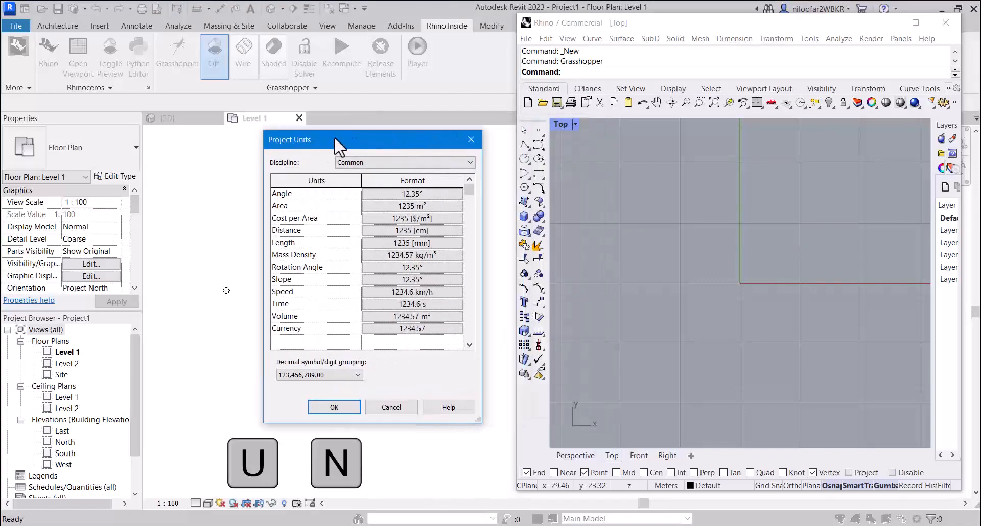
{"action": "mouse_move", "coordinate": [303, 243]}
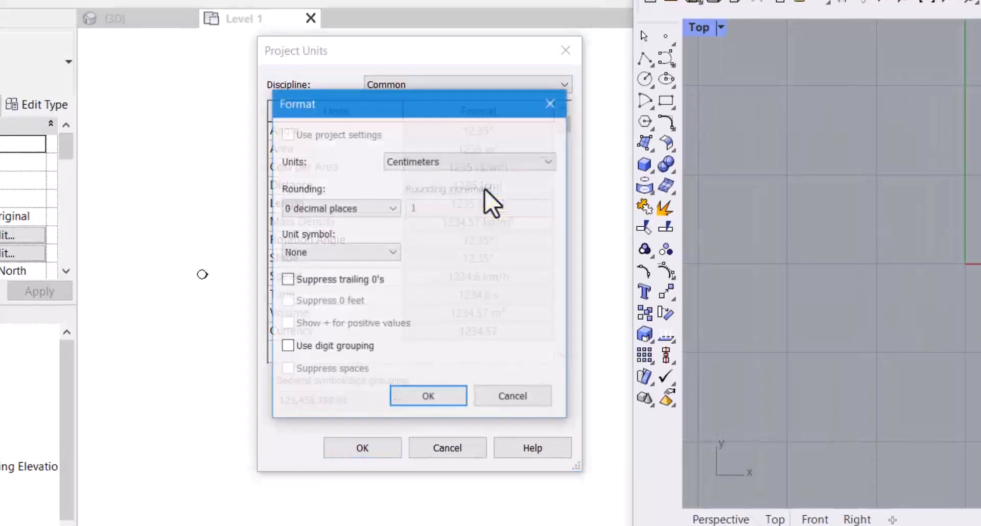
Set Revit project Distance to meters with two decimals and Length to meters.
{"action": "left_click", "coordinate": [469, 161]}
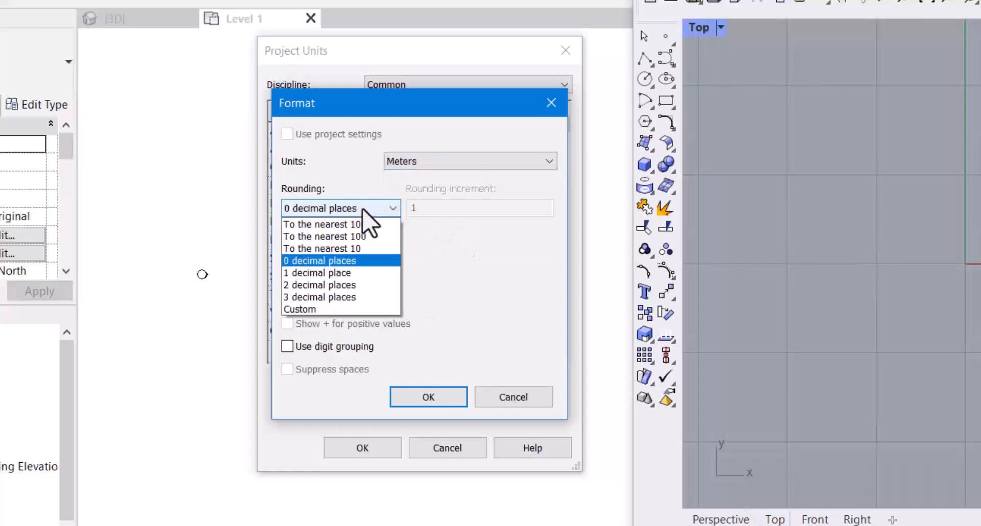
{"action": "left_click", "coordinate": [318, 286]}
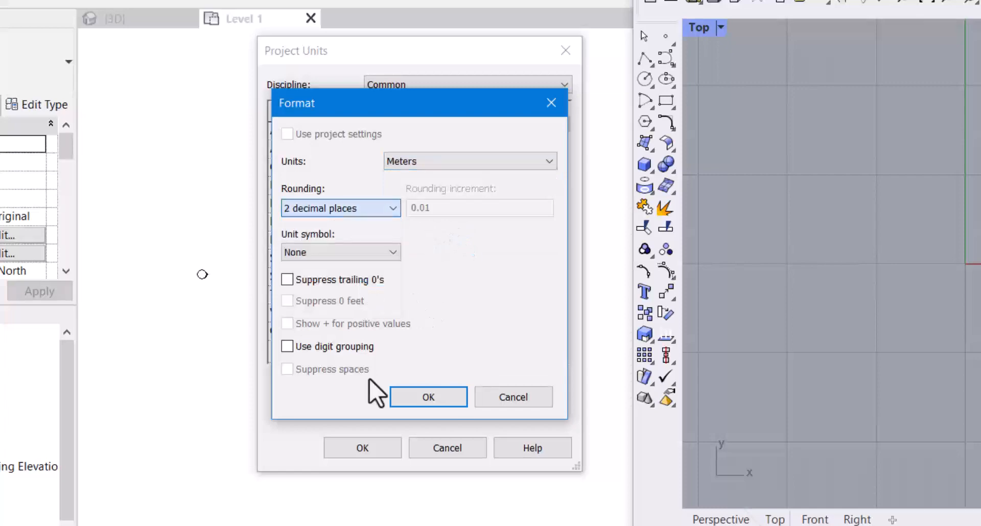
{"action": "left_click", "coordinate": [428, 397]}
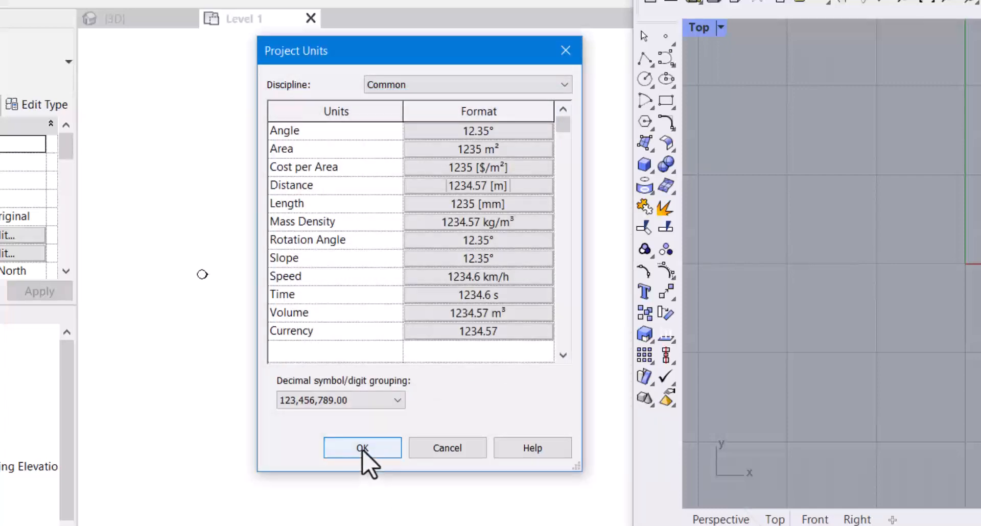
{"action": "left_click", "coordinate": [477, 205]}
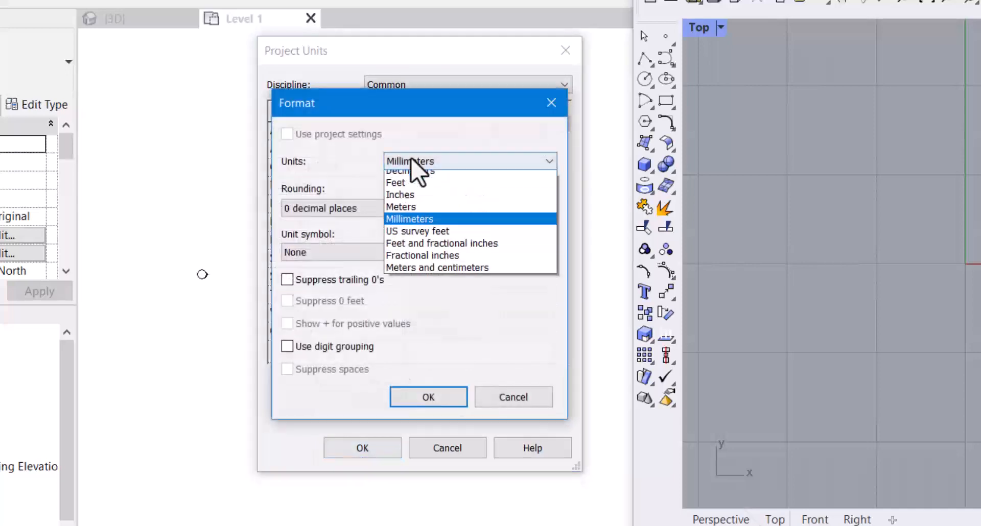
{"action": "left_click", "coordinate": [401, 206]}
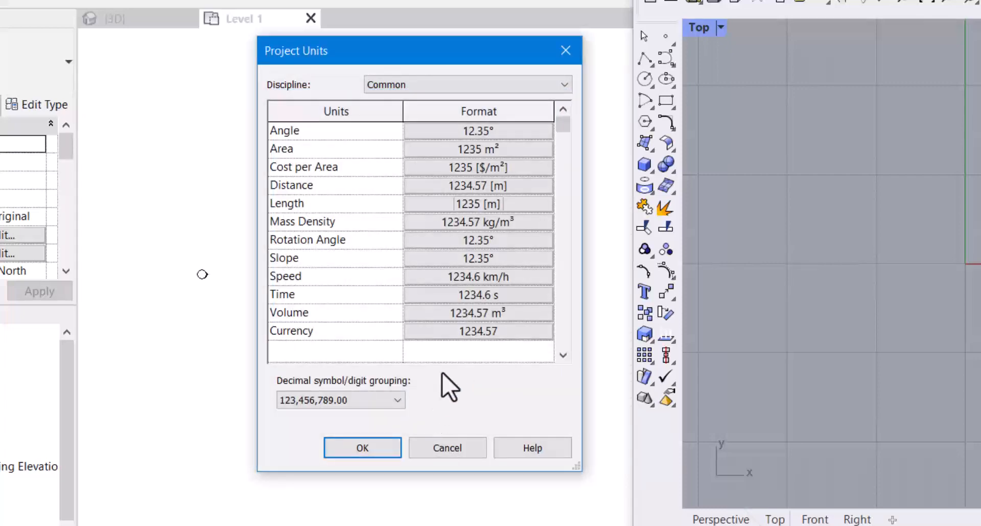
{"action": "left_click", "coordinate": [362, 447]}
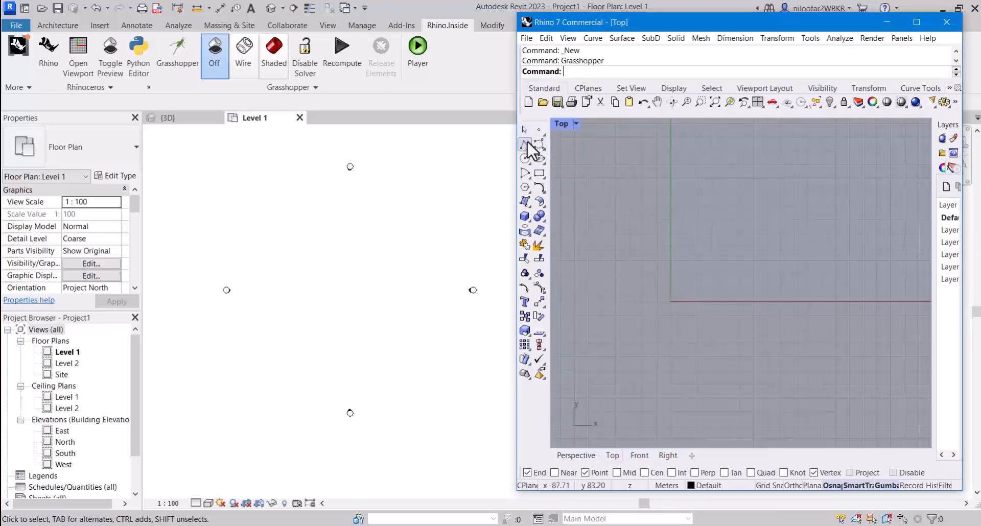
Draw a polyline from the origin 0,0 to 0,10, a 10 m vertical line.
{"action": "left_click", "coordinate": [524, 144]}
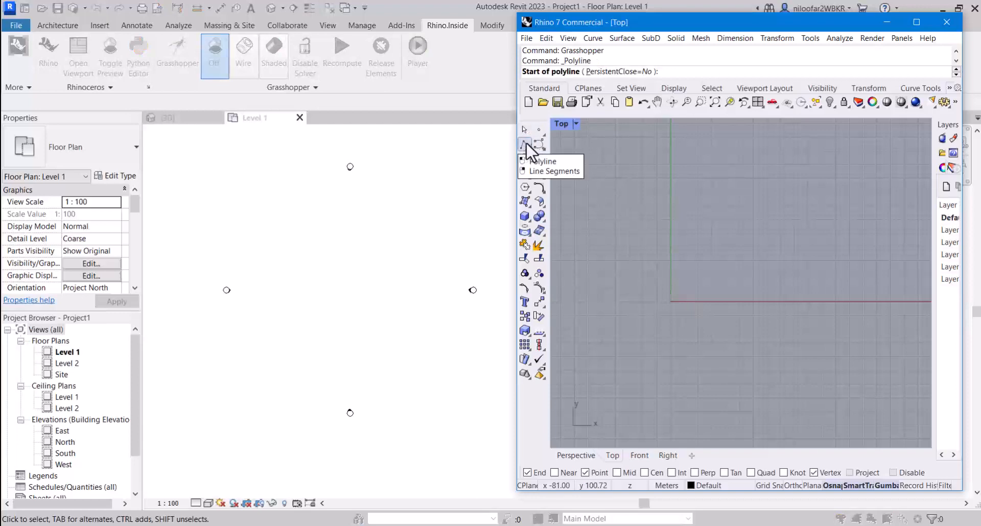
{"action": "mouse_move", "coordinate": [642, 269]}
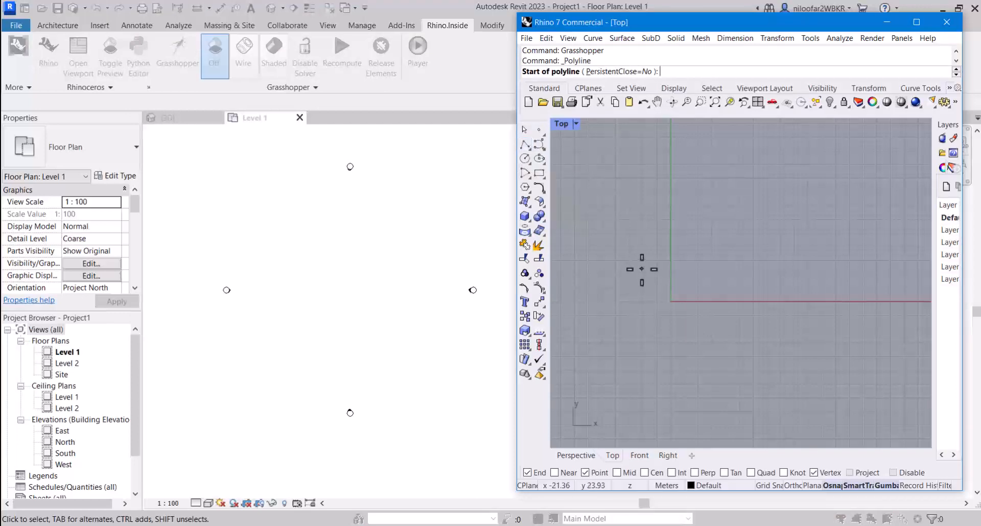
{"action": "left_click", "coordinate": [672, 302]}
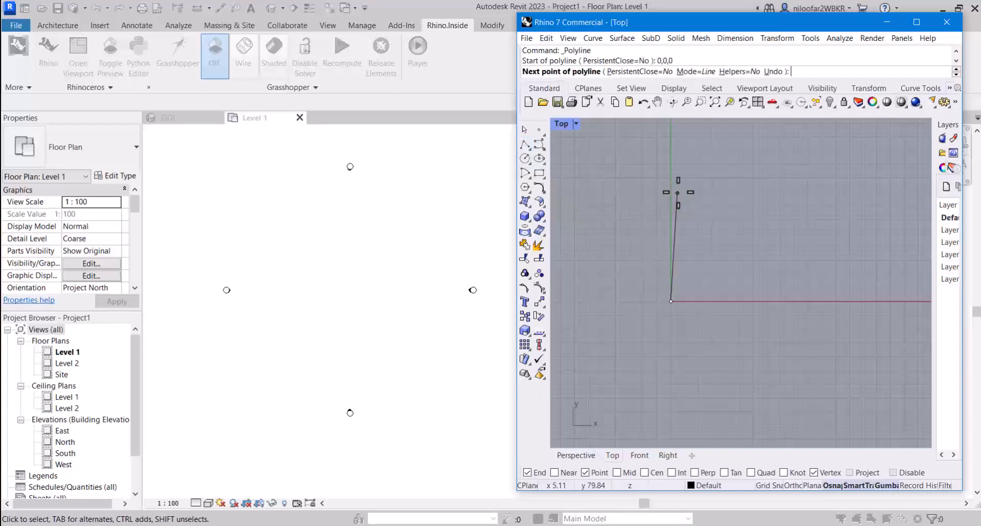
{"action": "mouse_move", "coordinate": [670, 181]}
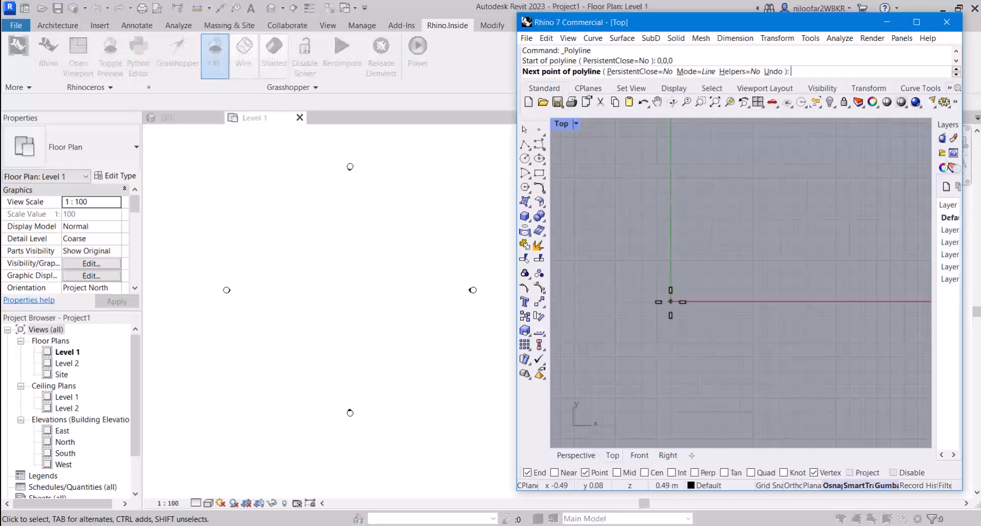
{"action": "type", "text": "0"}
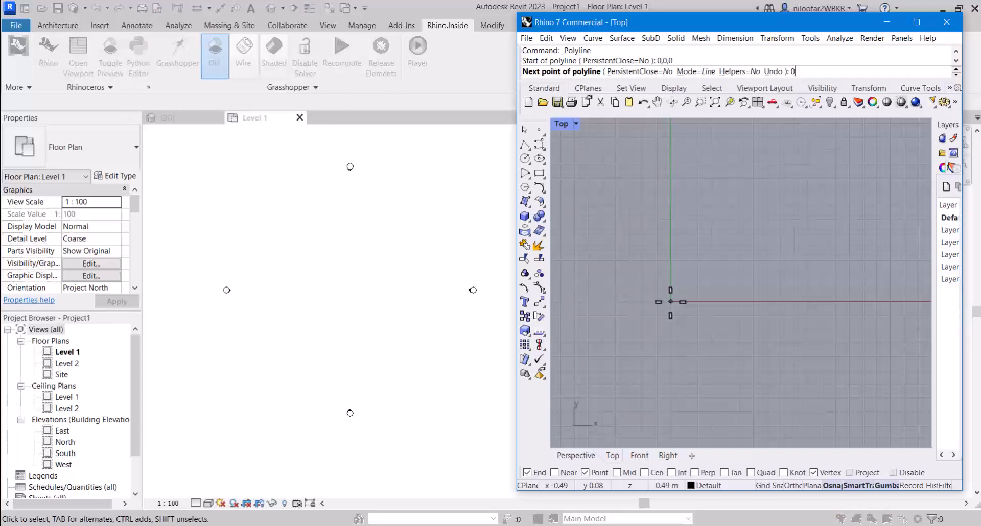
{"action": "type", "text": ",10"}
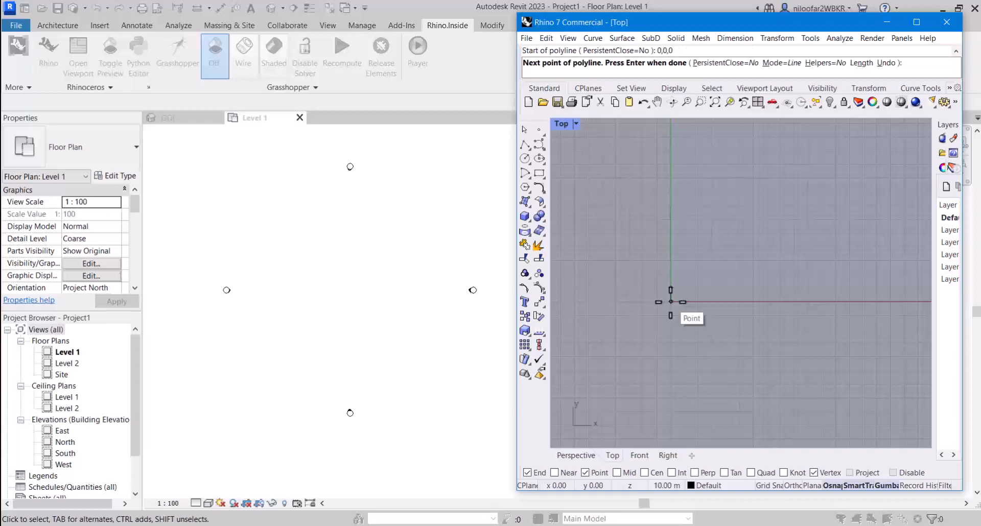
{"action": "left_click", "coordinate": [670, 300]}
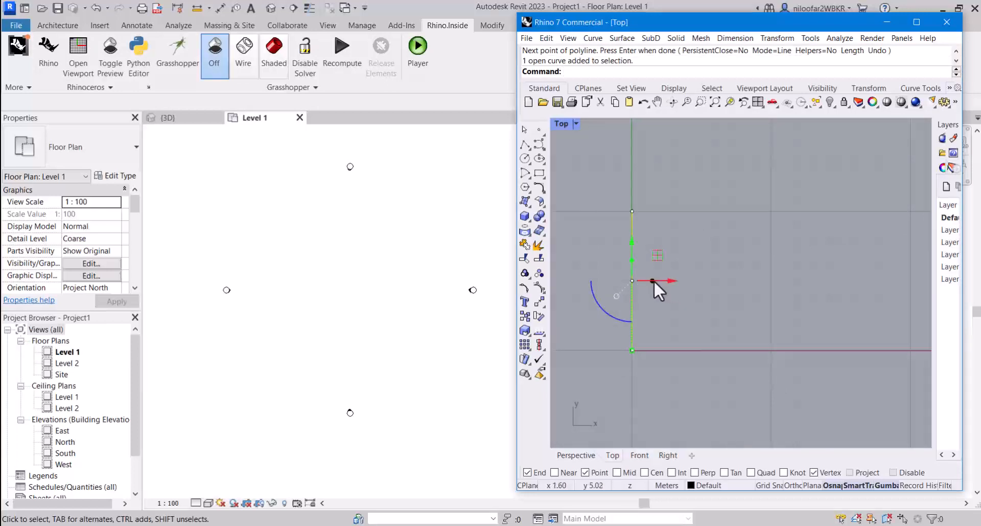
Alt-copy the line along X by an exact distance to make five evenly spaced lines.
{"action": "key", "text": "alt"}
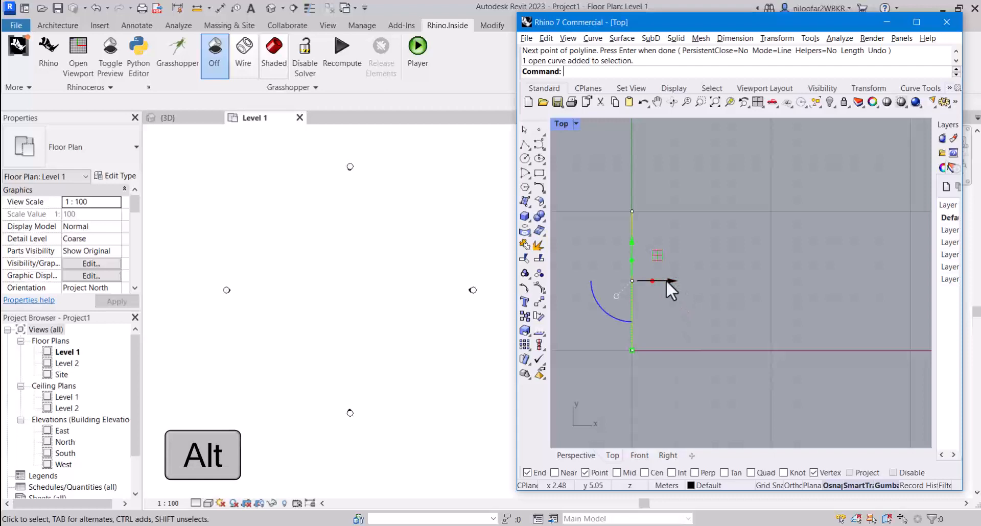
{"action": "mouse_move", "coordinate": [670, 291]}
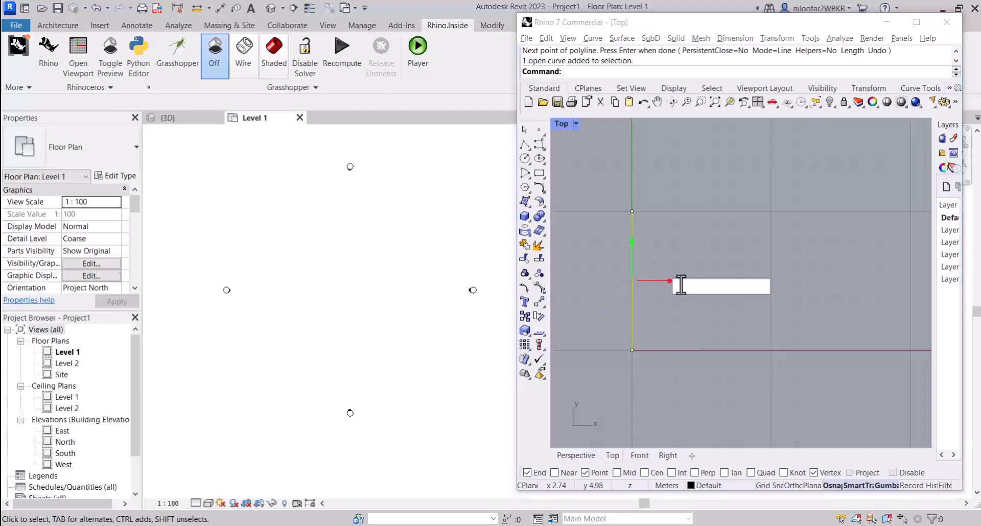
{"action": "left_click", "coordinate": [661, 282]}
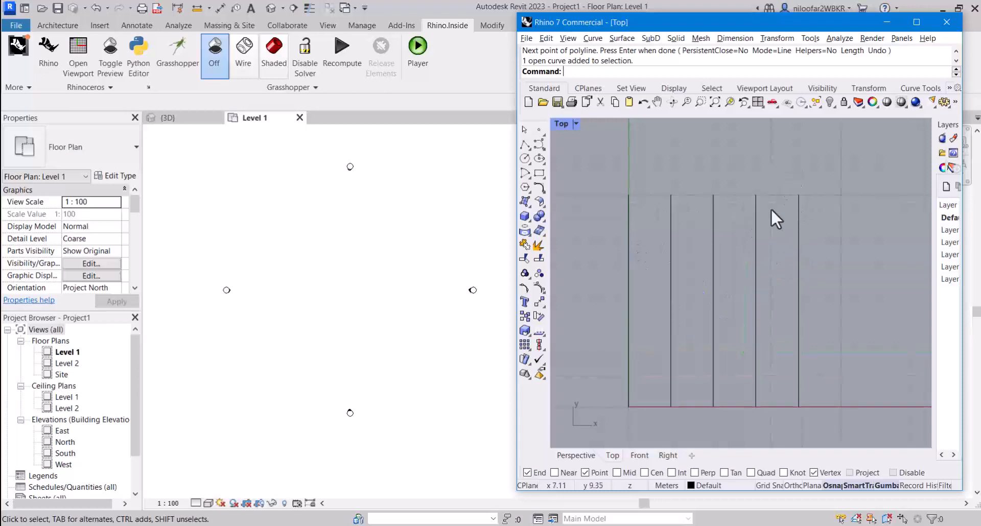
{"action": "mouse_move", "coordinate": [634, 225]}
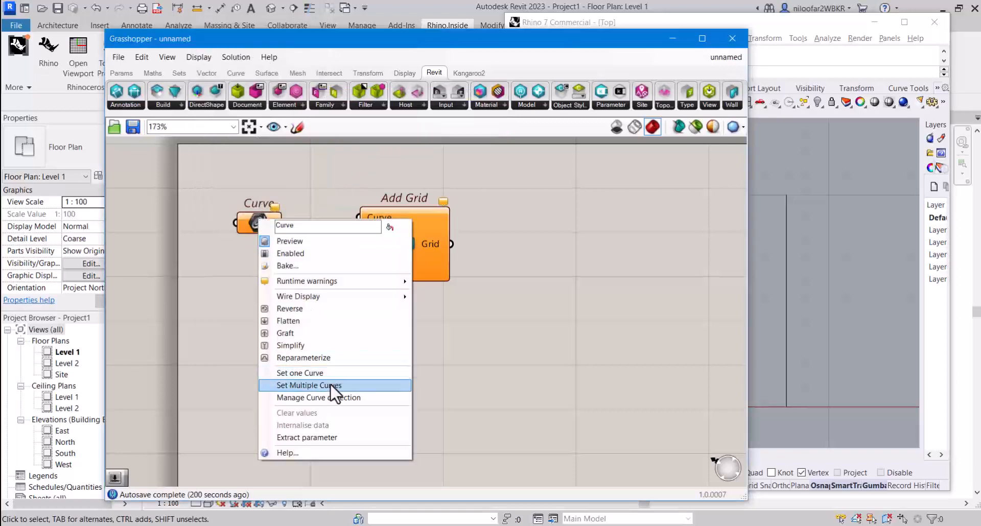
Reference the Rhino lines as multiple curves and wire them into Add Grid's Curve input.
{"action": "left_click", "coordinate": [309, 386]}
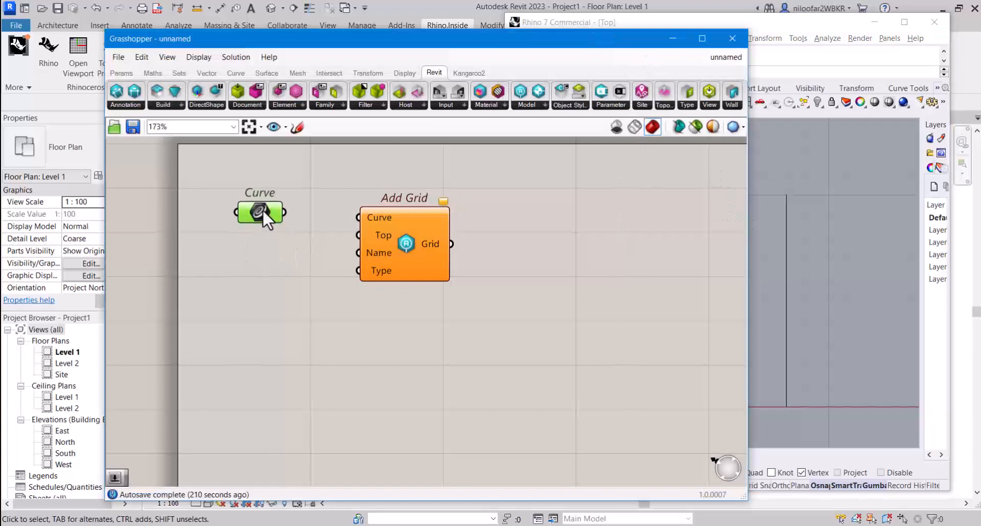
{"action": "left_click_drag", "start_coordinate": [260, 212], "coordinate": [278, 218]}
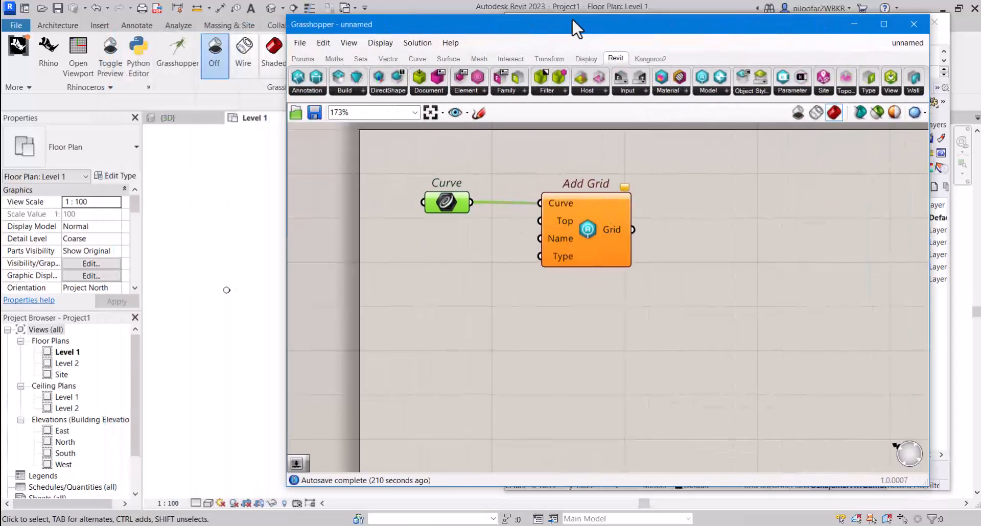
{"action": "left_click_drag", "start_coordinate": [576, 24], "coordinate": [701, 25]}
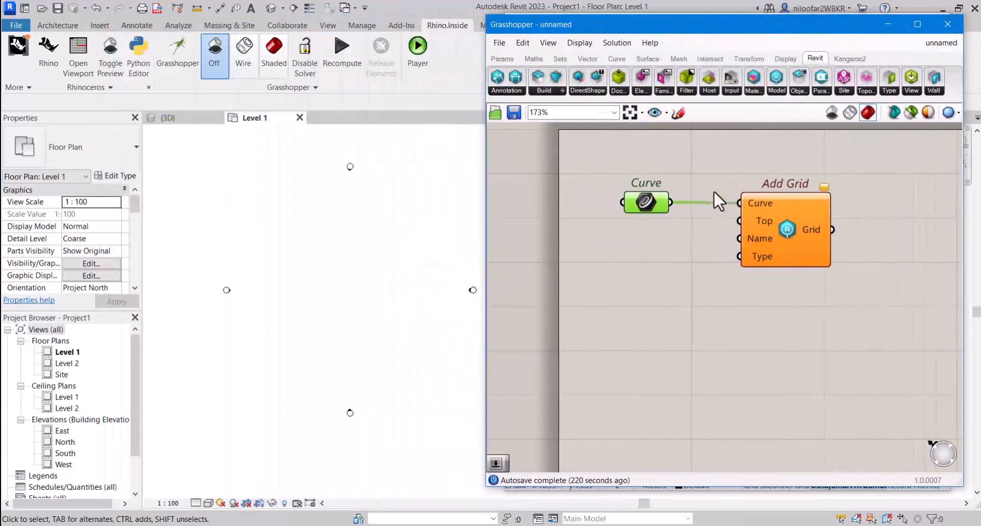
Zoom the Grasshopper canvas in and out around the Add Grid definition.
{"action": "scroll", "scroll_direction": "up", "scroll_amount": 3}
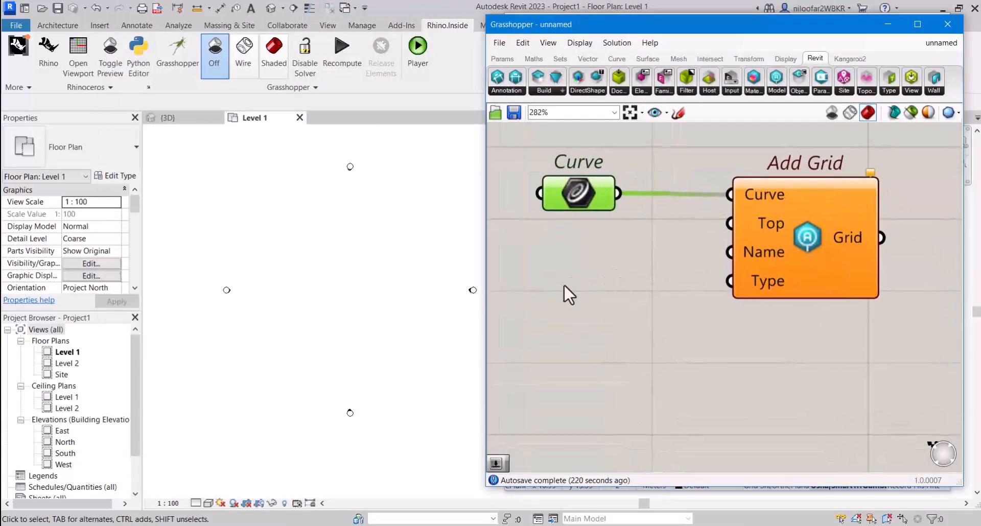
{"action": "scroll", "scroll_direction": "down", "scroll_amount": 3}
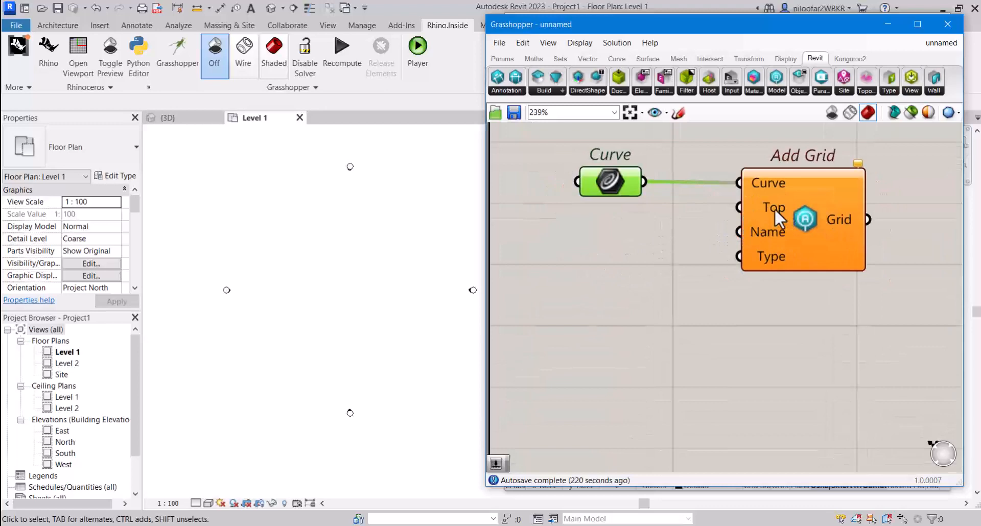
{"action": "mouse_move", "coordinate": [774, 208]}
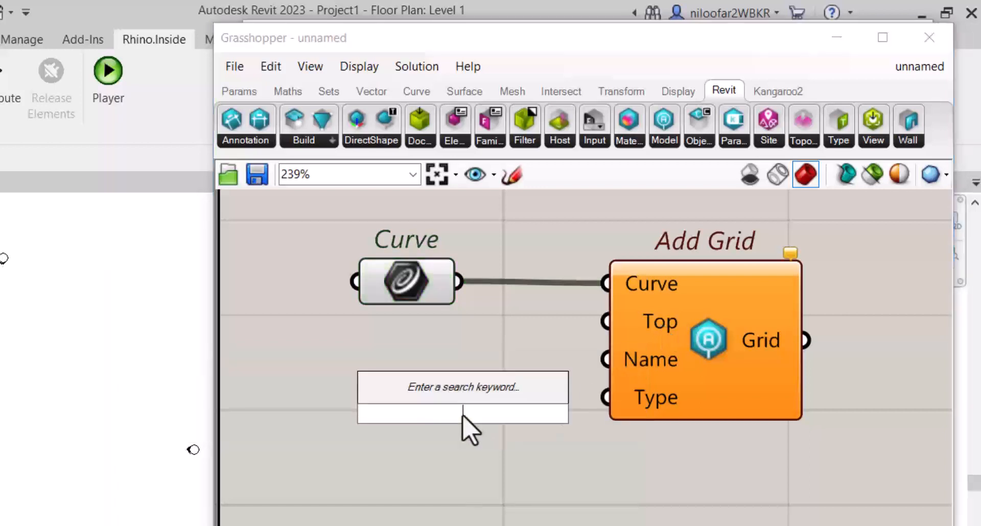
Wire a 4.00 Number Slider to Top and a panel reading 1 to Name.
{"action": "type", "text": "Number Slider"}
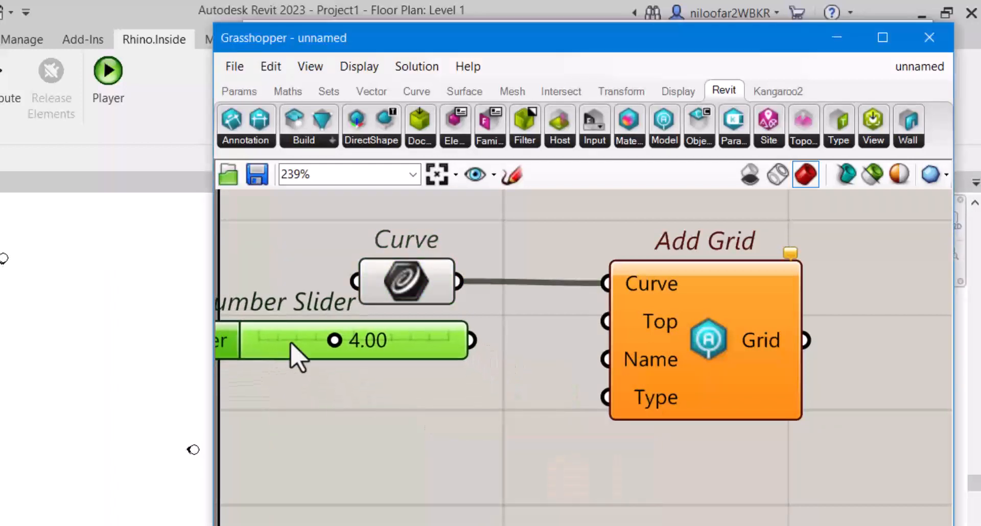
{"action": "left_click_drag", "start_coordinate": [473, 340], "coordinate": [607, 321]}
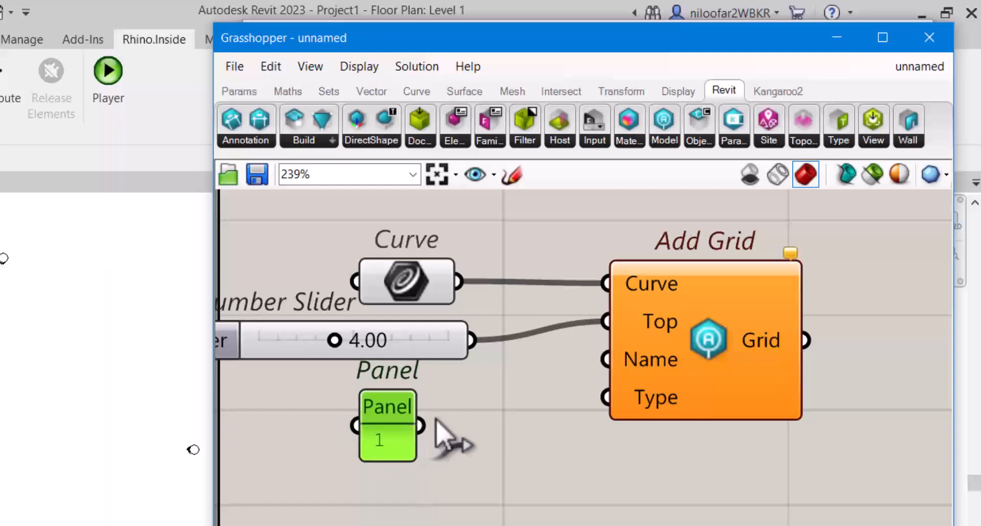
{"action": "left_click_drag", "start_coordinate": [420, 425], "coordinate": [604, 398]}
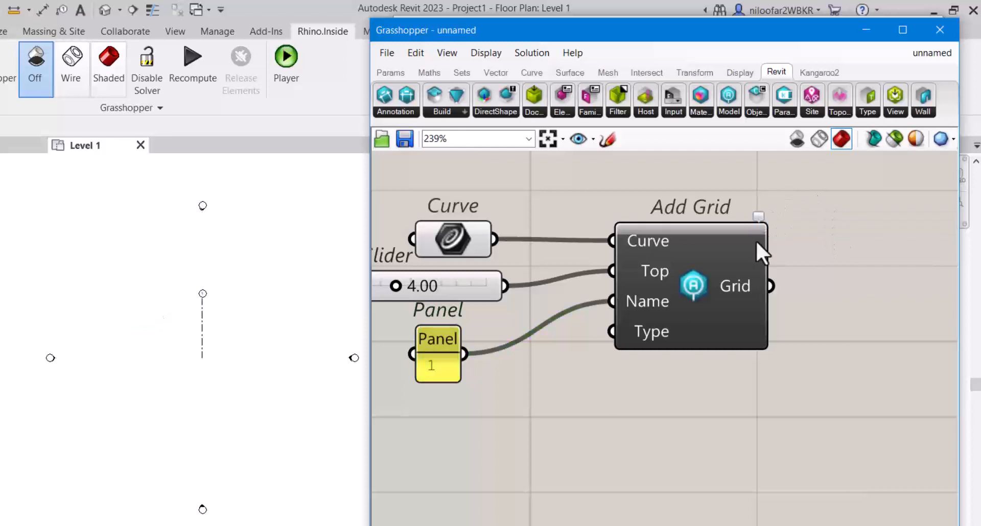
{"action": "mouse_move", "coordinate": [742, 279]}
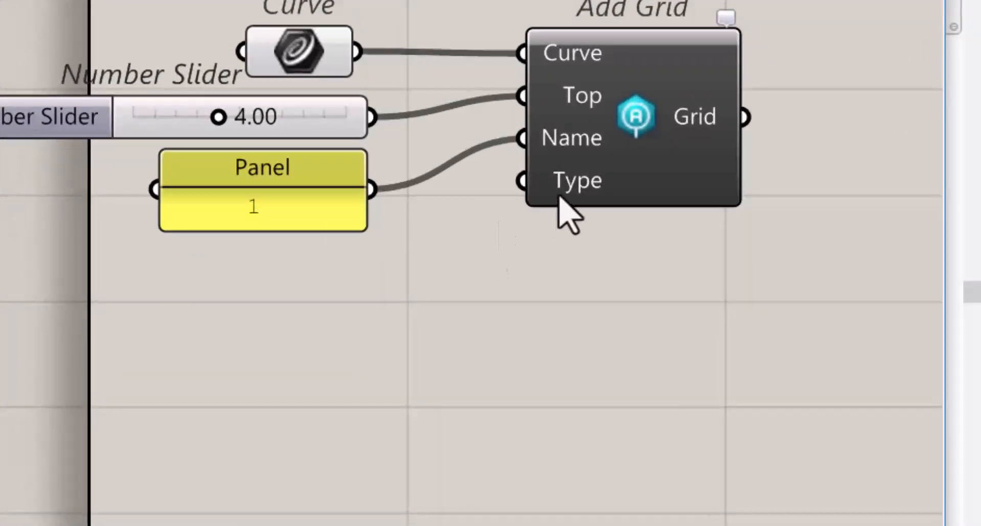
{"action": "mouse_move", "coordinate": [581, 201]}
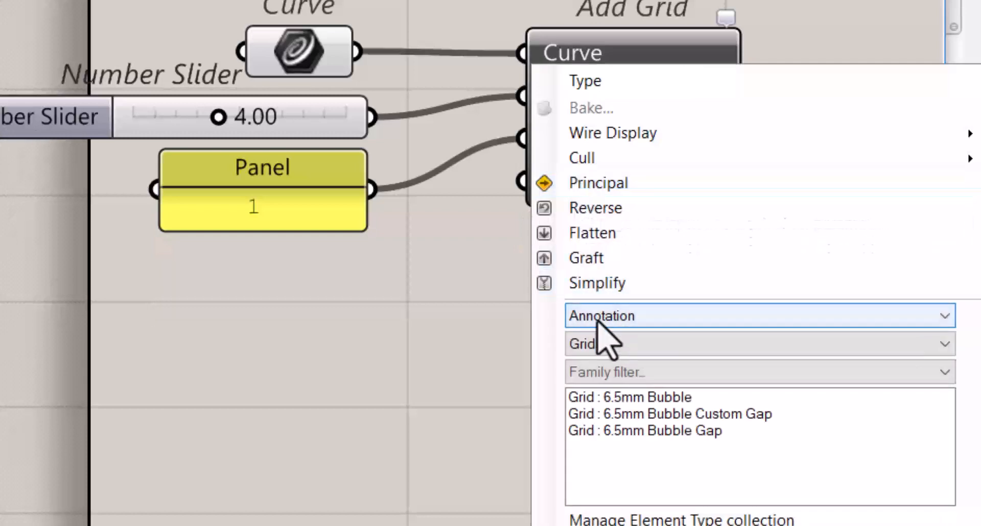
Set Type to Annotation > Grids and preview 6.5mm Bubble Gap and Bubble Custom Gap.
{"action": "left_click", "coordinate": [758, 344]}
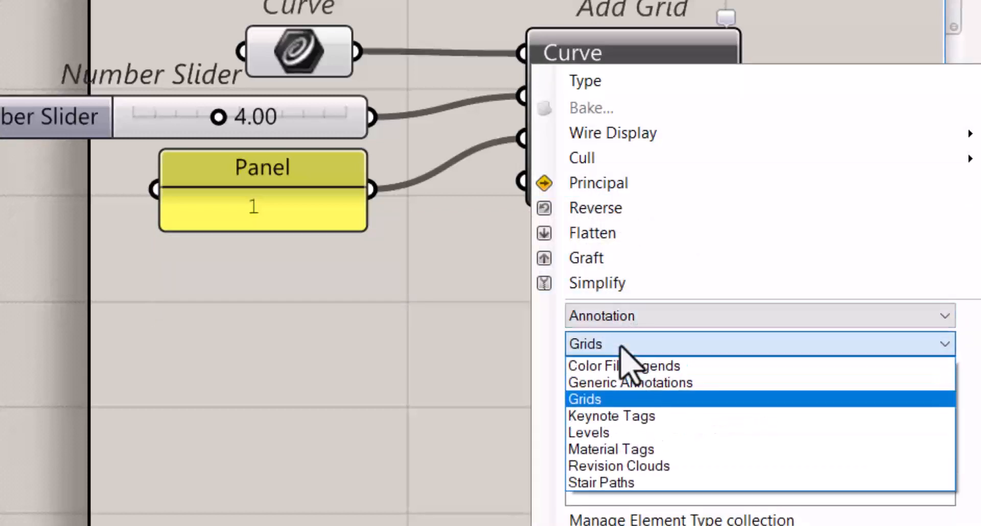
{"action": "left_click", "coordinate": [585, 400]}
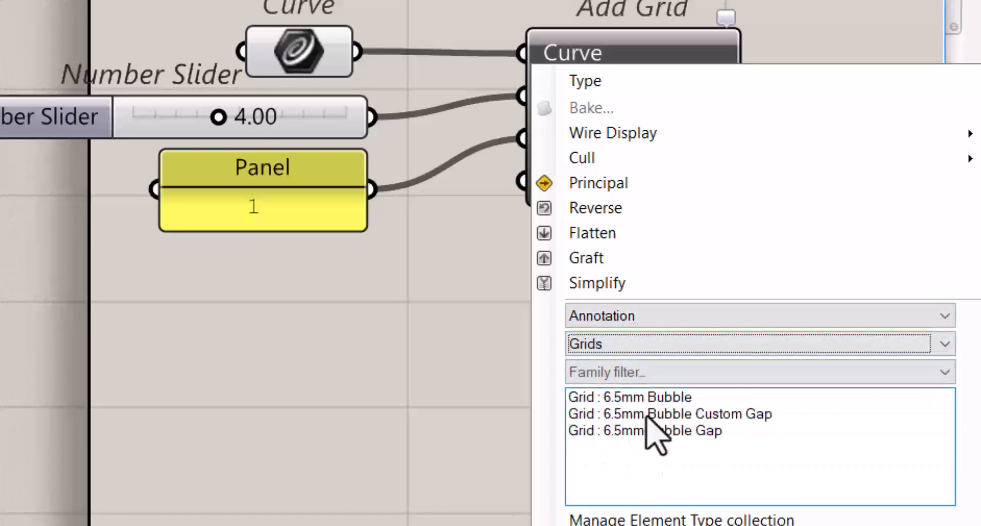
{"action": "mouse_move", "coordinate": [604, 428]}
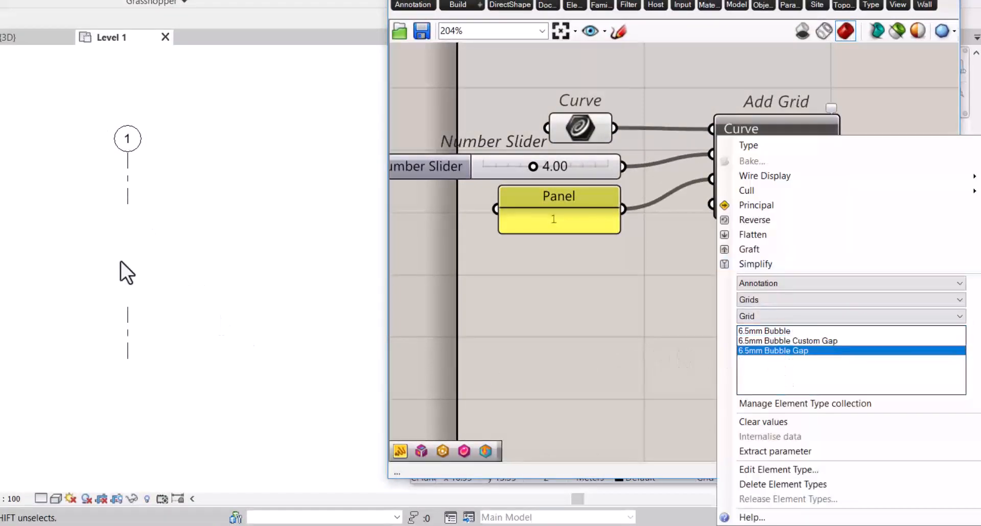
{"action": "left_click", "coordinate": [788, 341]}
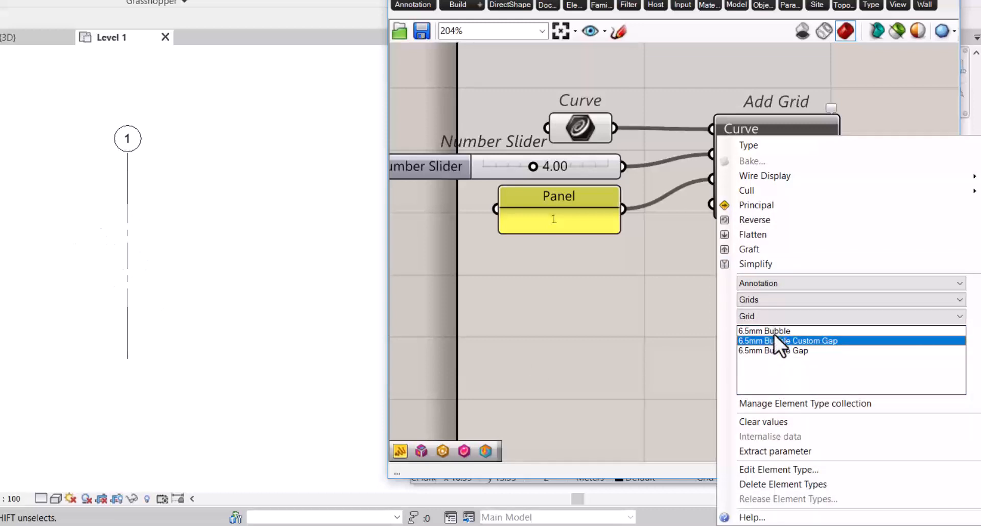
{"action": "left_click", "coordinate": [788, 341]}
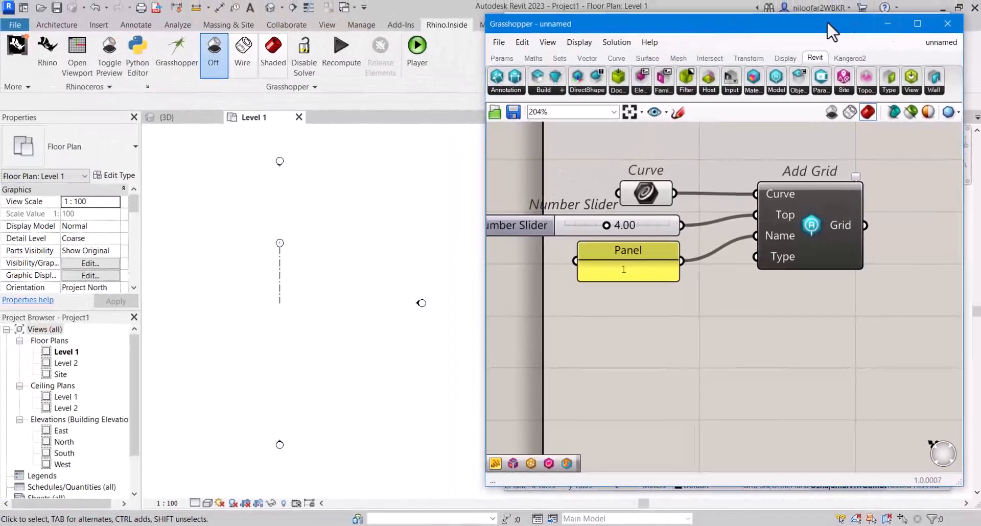
{"action": "mouse_move", "coordinate": [855, 35]}
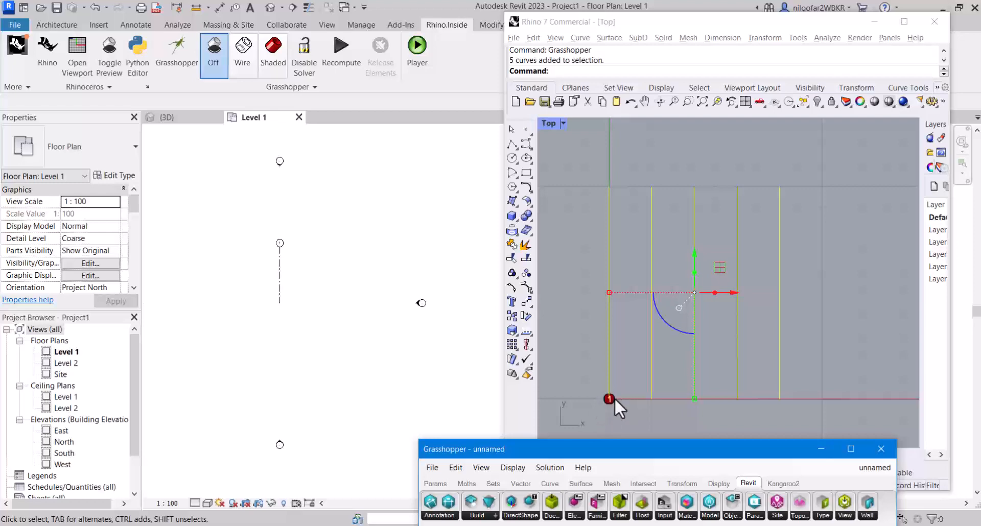
{"action": "mouse_move", "coordinate": [623, 354]}
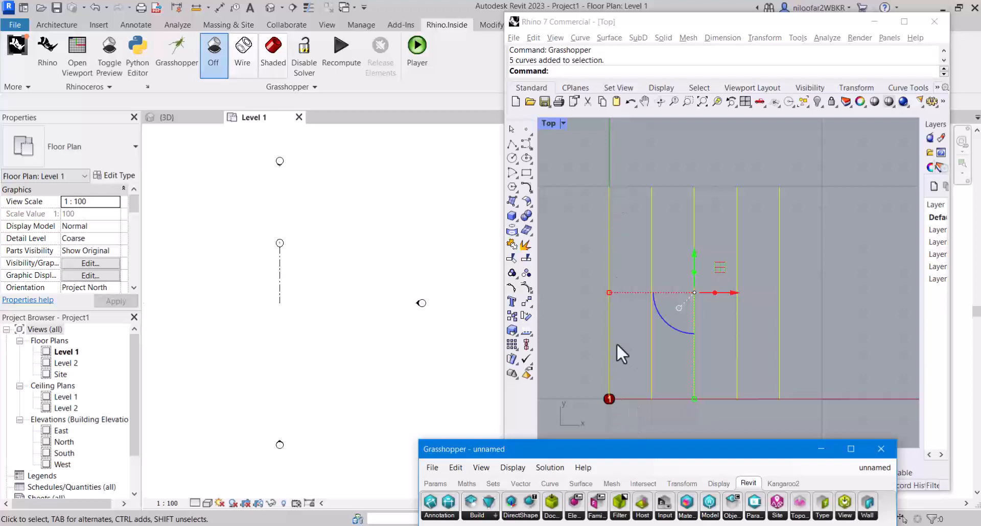
{"action": "mouse_move", "coordinate": [616, 410]}
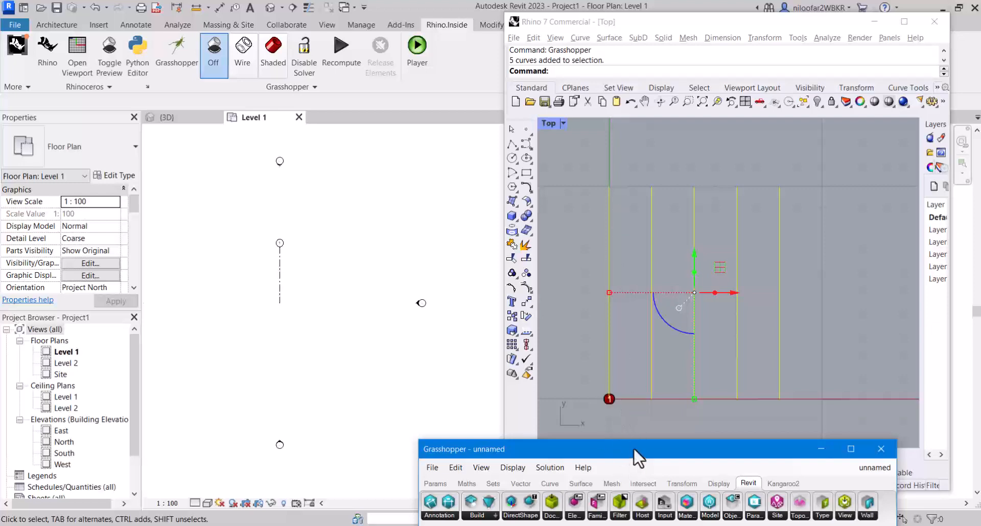
{"action": "mouse_move", "coordinate": [666, 463]}
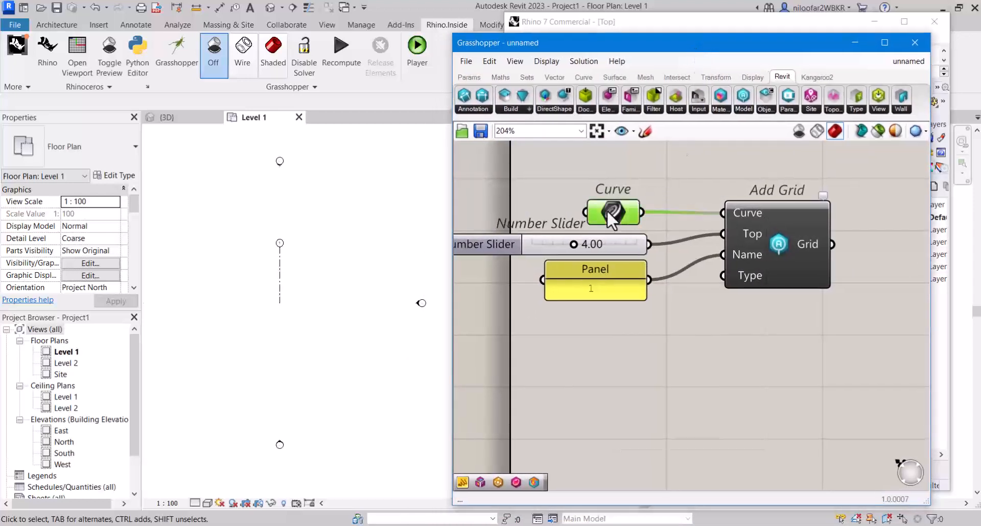
Reset the Curve parameter from Rhino and dismiss the name '1' already in use warning.
{"action": "right_click", "coordinate": [613, 212]}
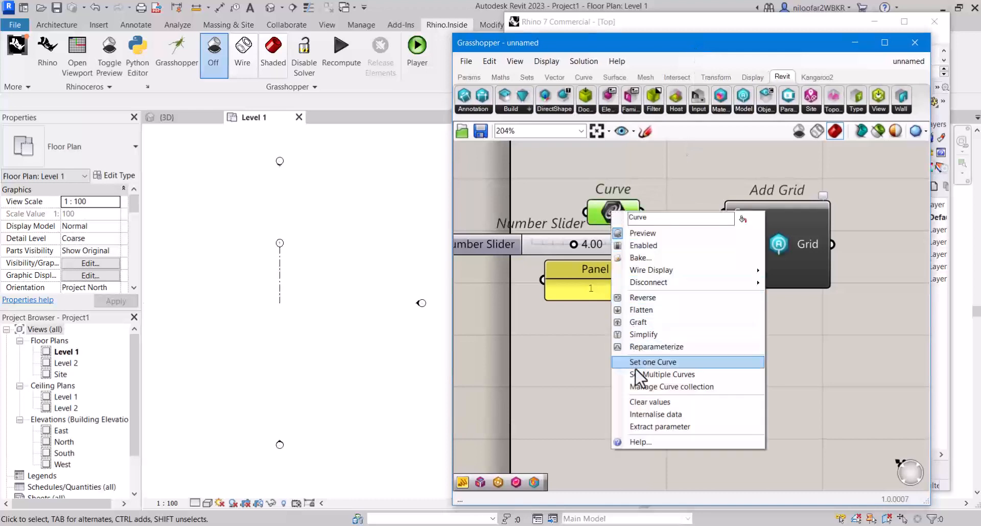
{"action": "left_click", "coordinate": [653, 362]}
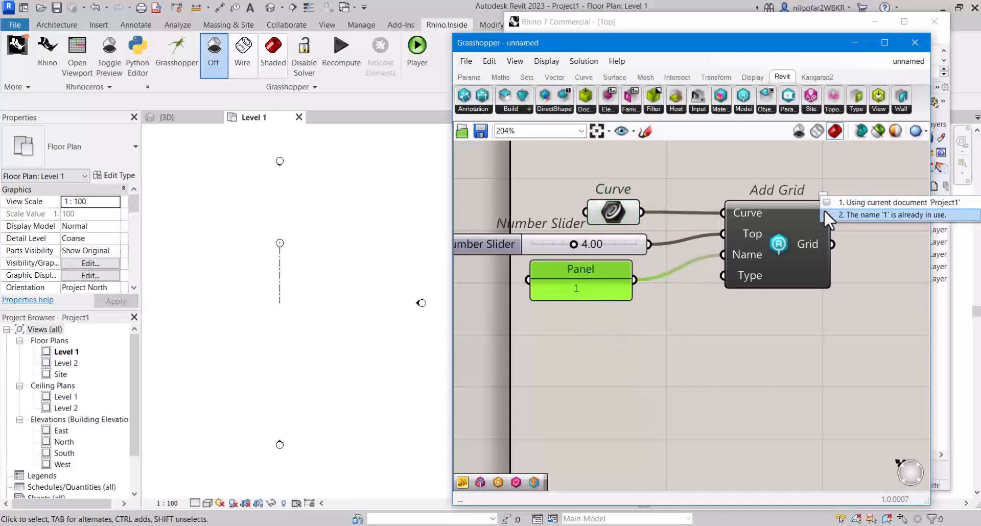
{"action": "mouse_move", "coordinate": [899, 223]}
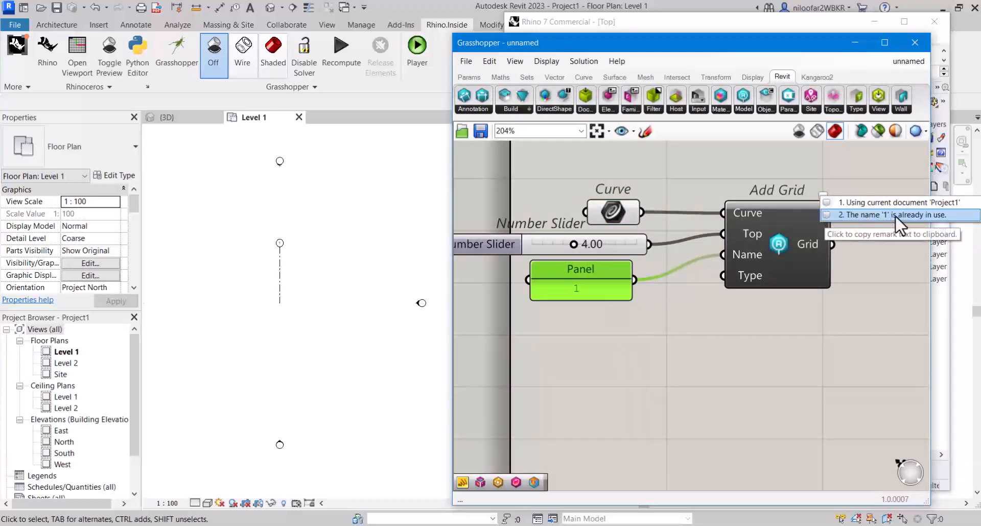
{"action": "left_click", "coordinate": [580, 280]}
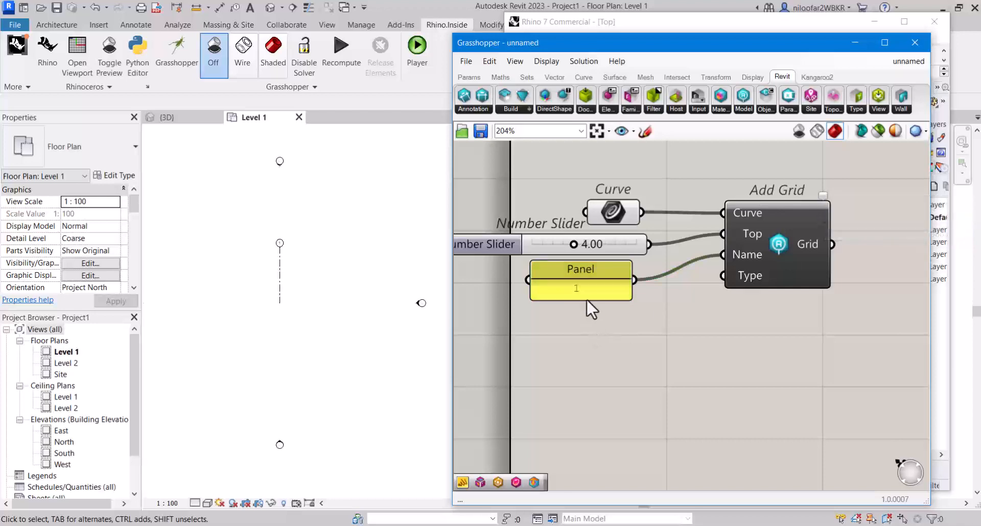
Enter grid names 1 to 5 on separate lines in the name panel and confirm.
{"action": "double_click", "coordinate": [581, 288]}
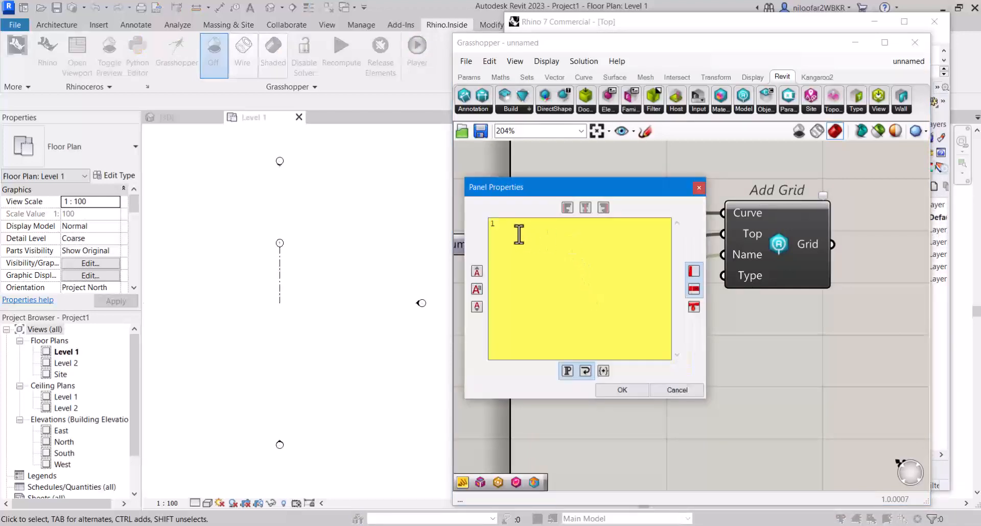
{"action": "key", "text": "enter"}
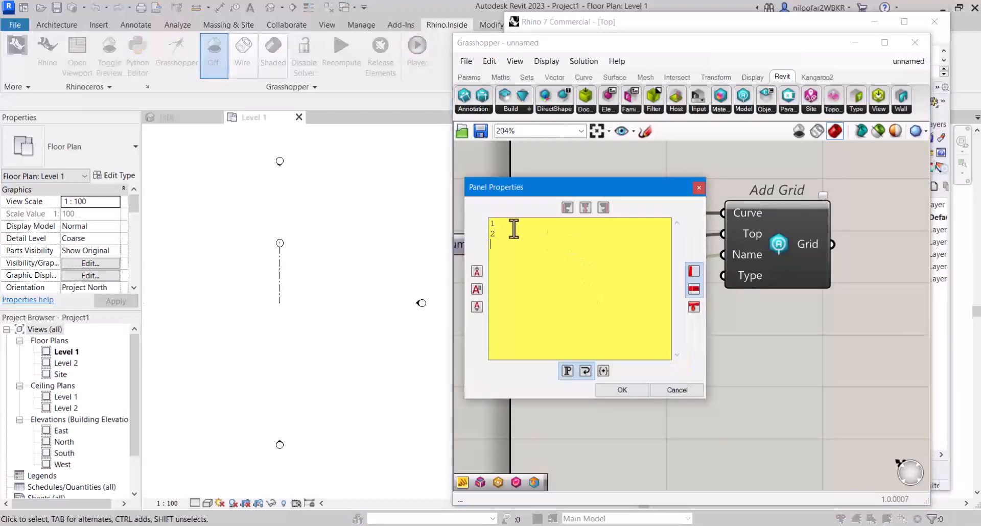
{"action": "key", "text": "Enter"}
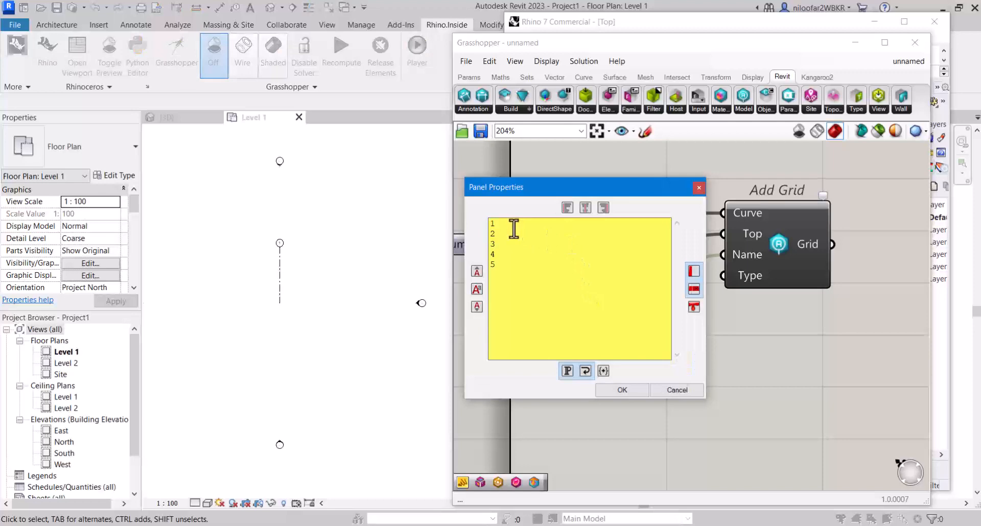
{"action": "left_click", "coordinate": [623, 391]}
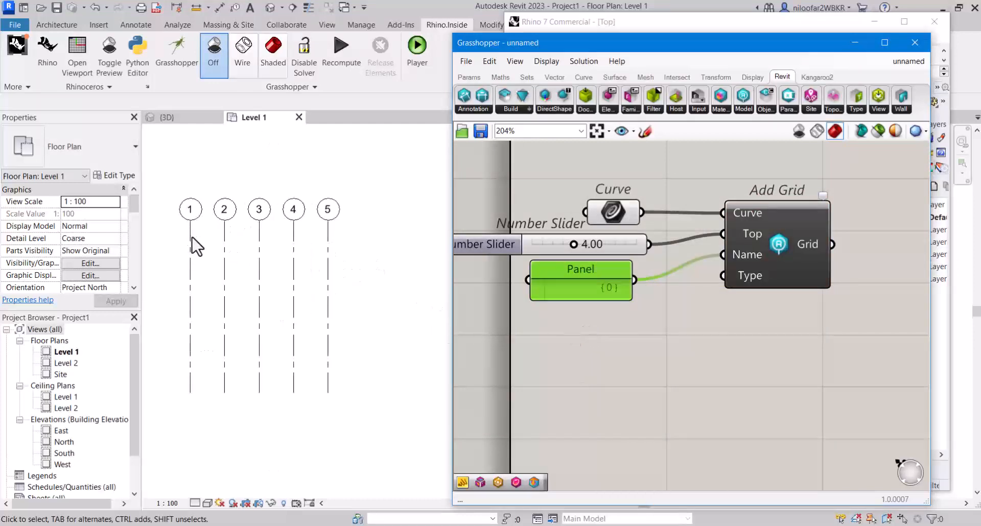
Select grid 1 in Revit to check it reads as a 6.5mm Bubble grid named 1.
{"action": "left_click", "coordinate": [190, 221]}
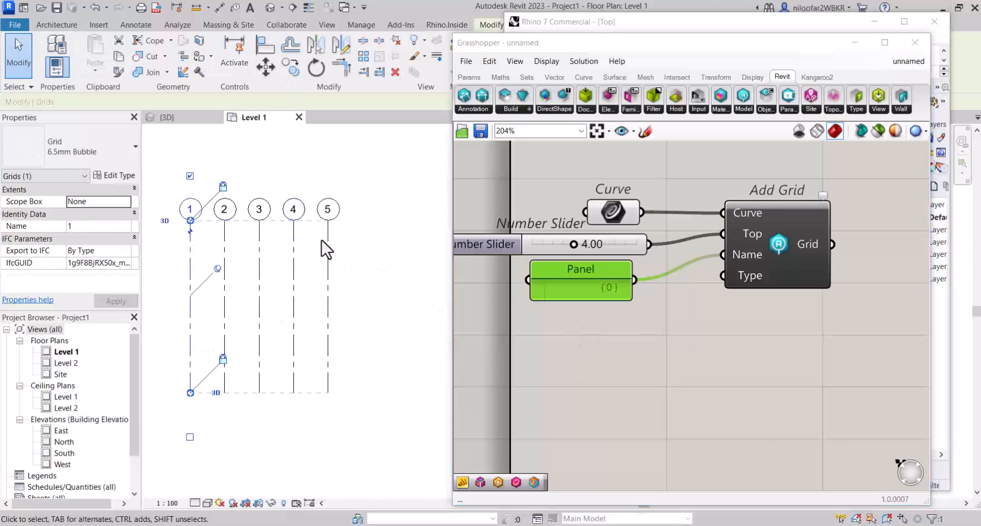
{"action": "mouse_move", "coordinate": [366, 250]}
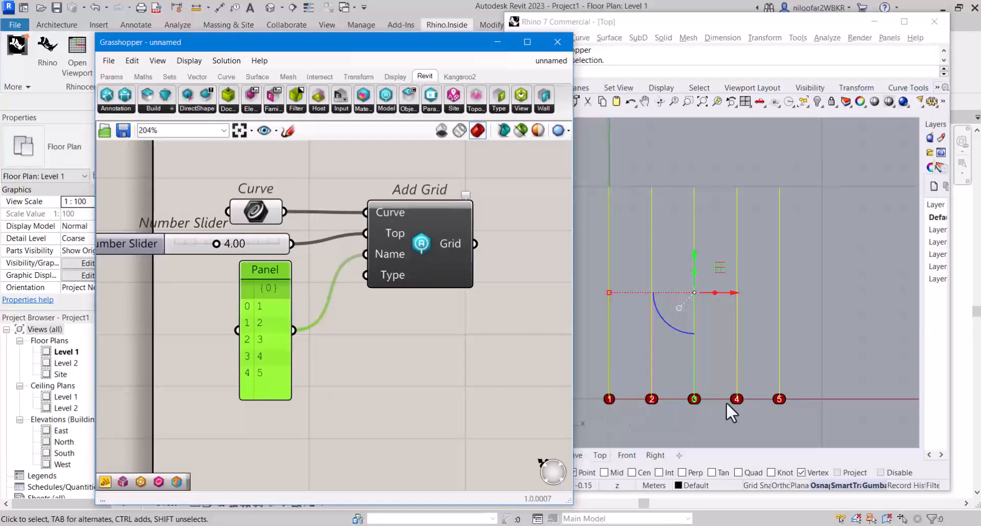
{"action": "mouse_move", "coordinate": [592, 255]}
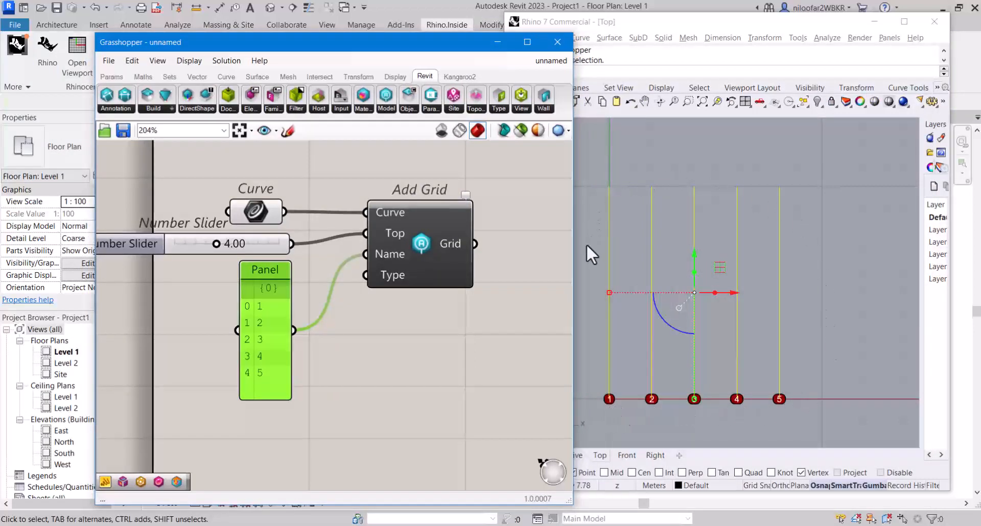
{"action": "mouse_move", "coordinate": [816, 238]}
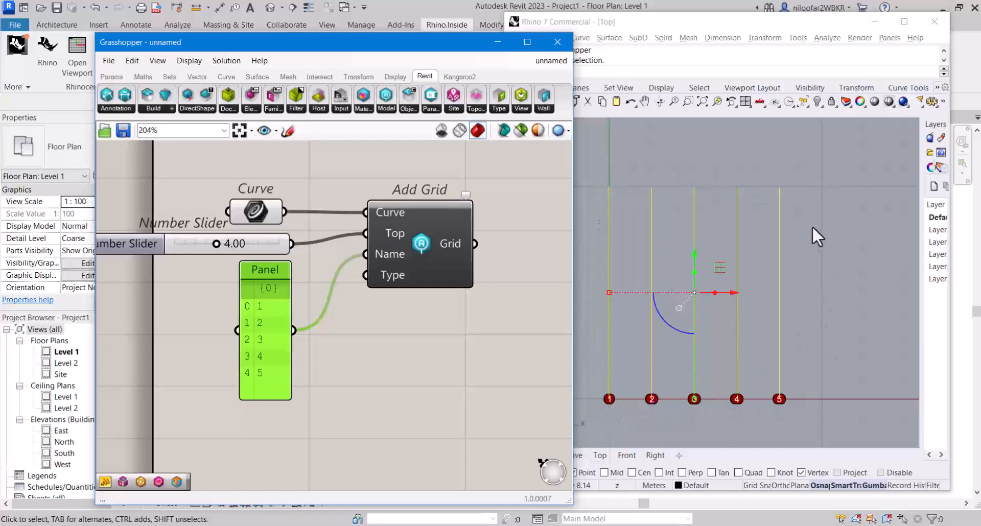